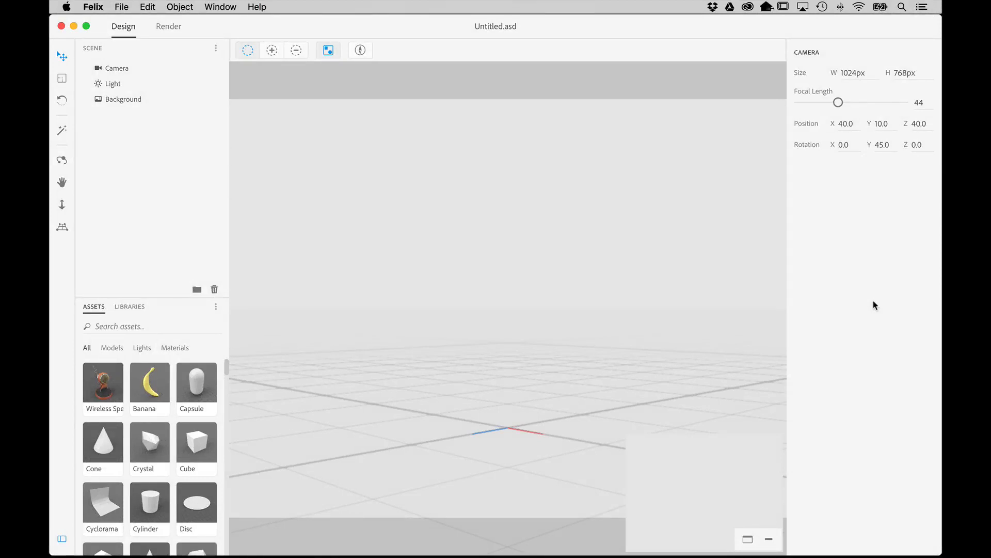
mouse_move(288, 432)
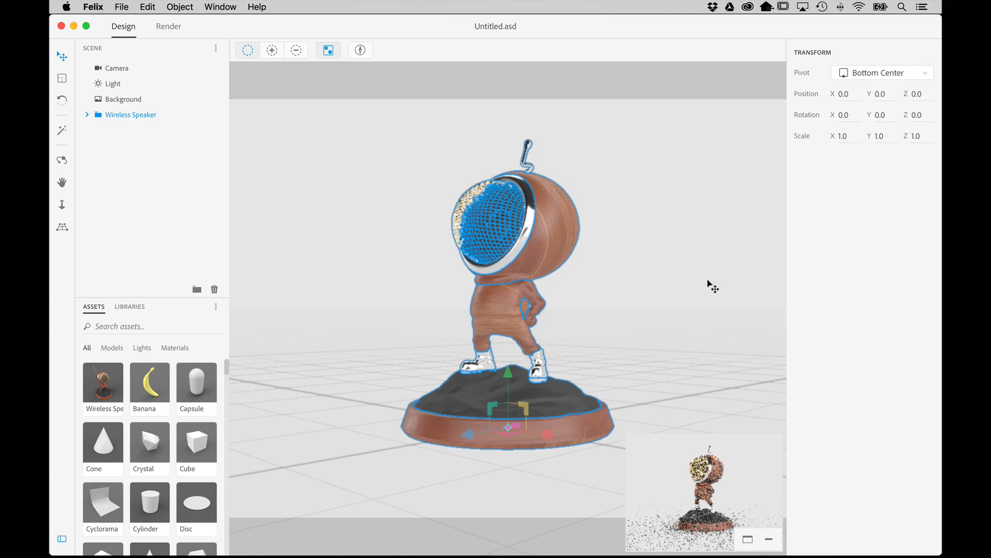
mouse_move(324, 259)
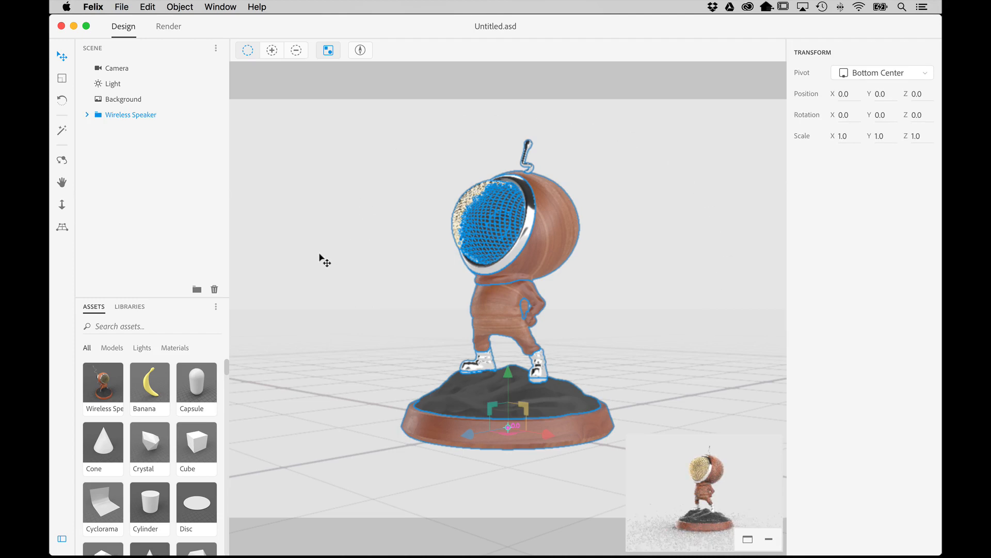
mouse_move(293, 245)
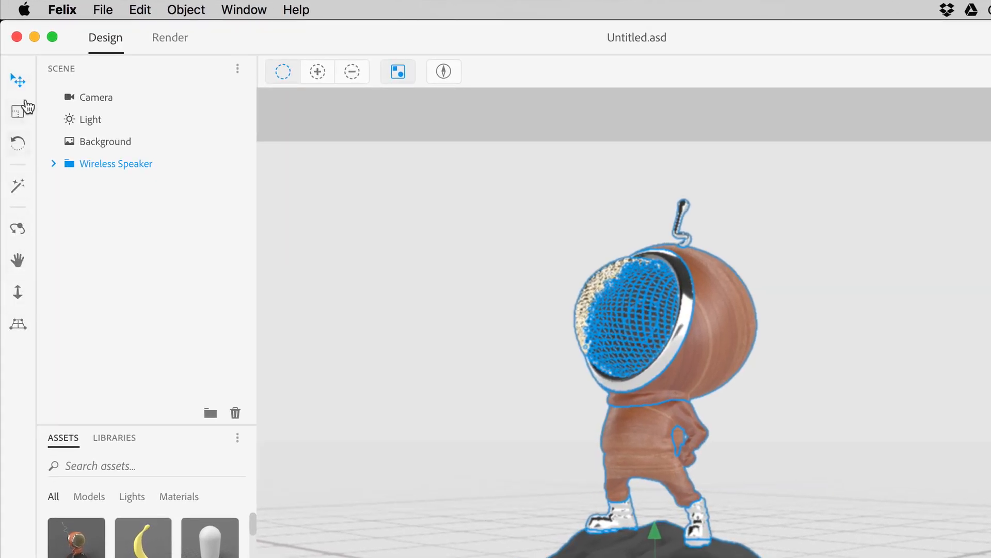
mouse_move(19, 142)
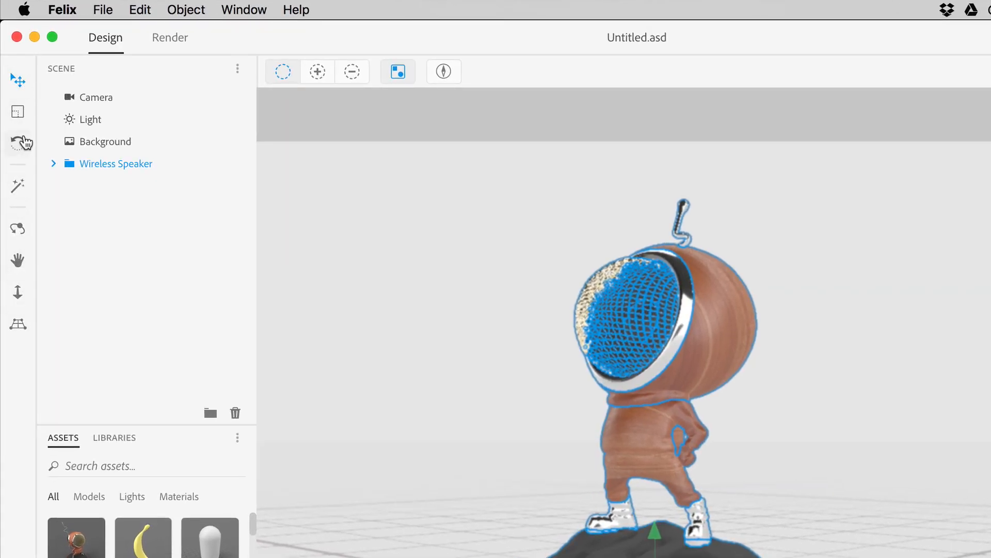
mouse_move(18, 113)
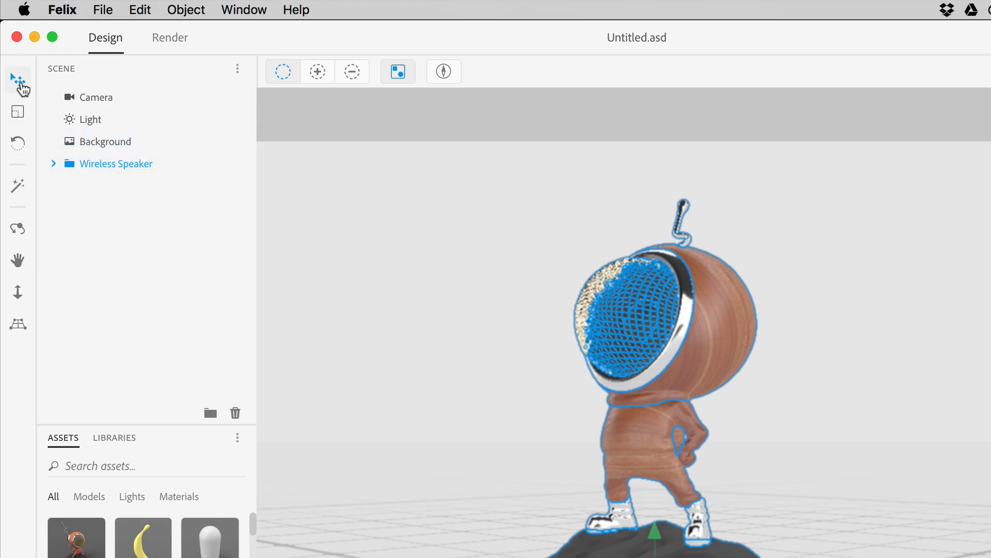
mouse_move(17, 82)
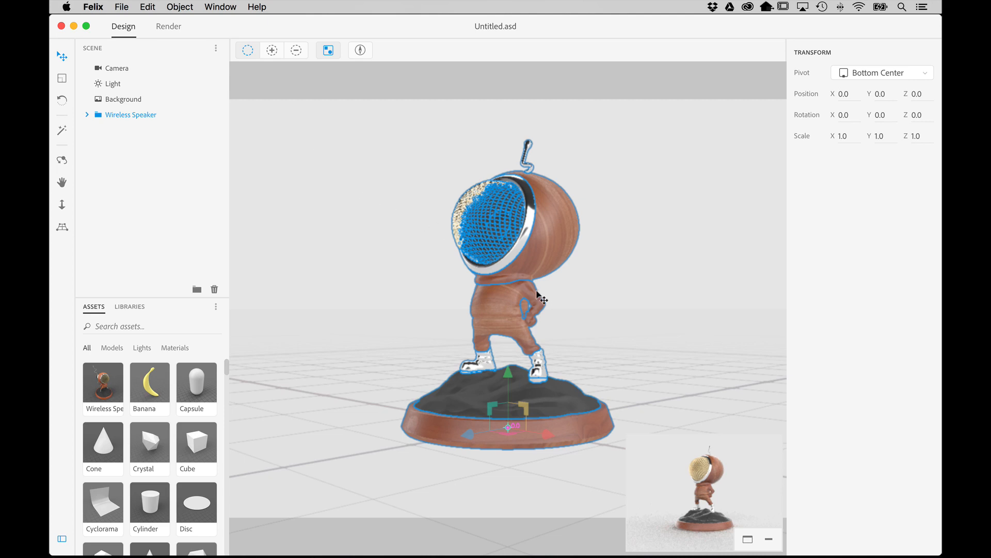
mouse_move(471, 437)
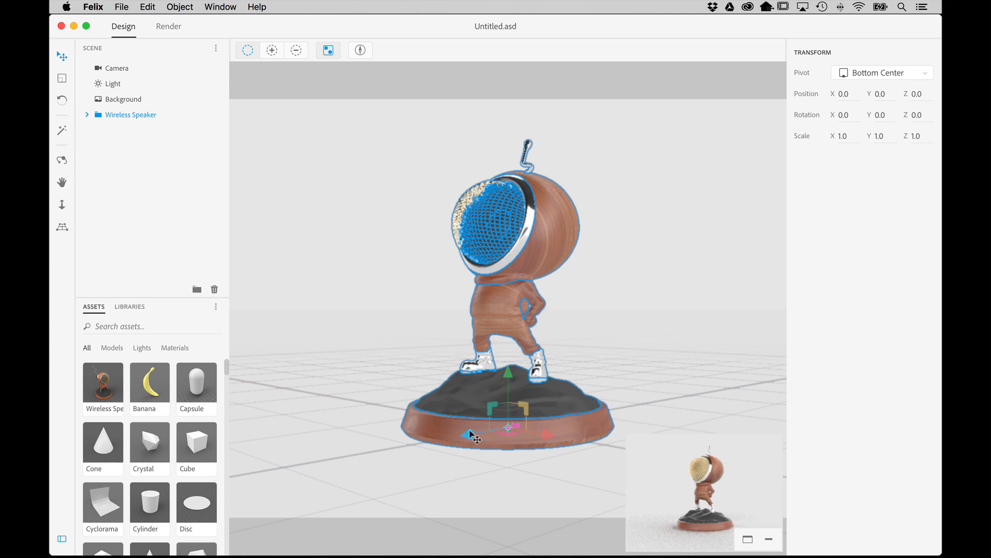
mouse_move(557, 434)
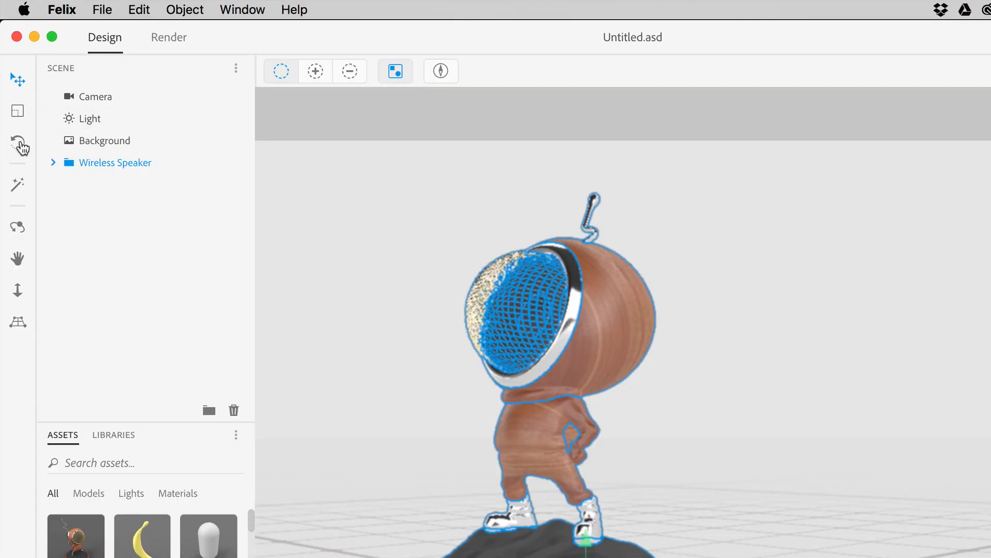
mouse_move(17, 144)
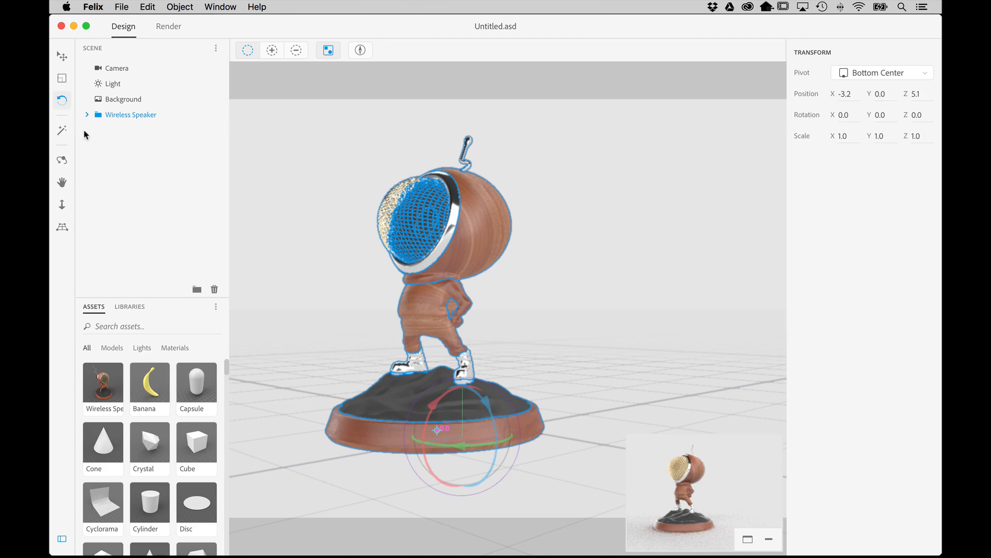
mouse_move(470, 366)
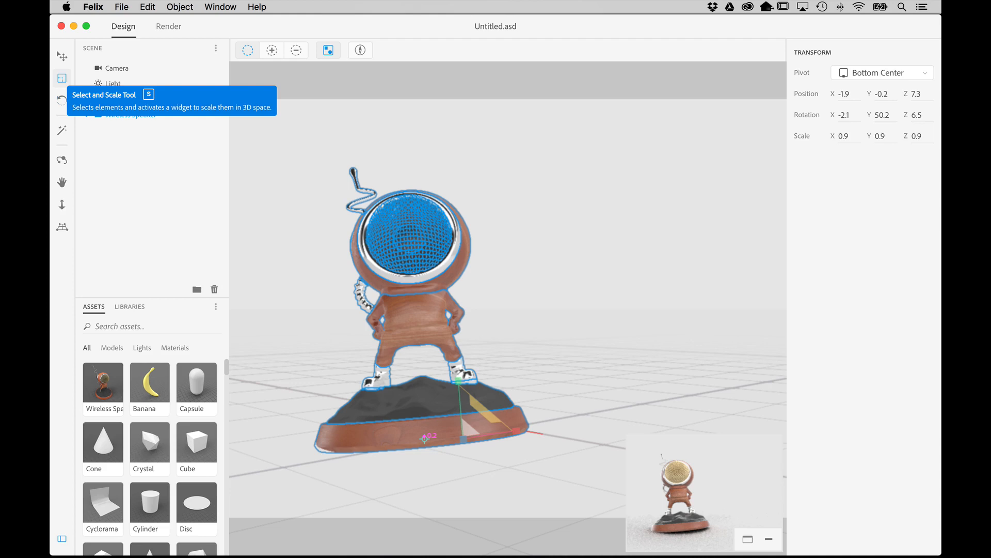
mouse_move(529, 316)
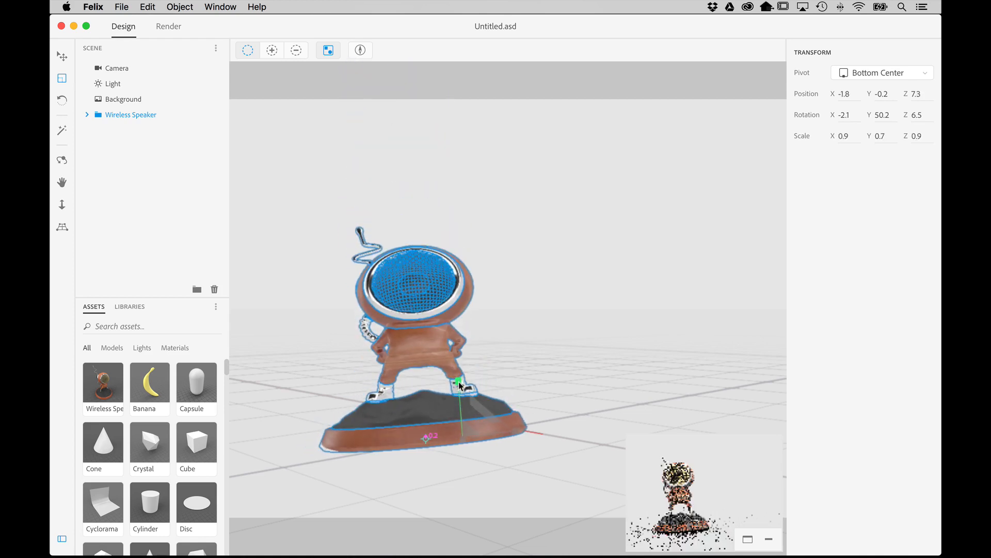
- Orbit the camera and drop an Icosahedron into the scene beside the speaker figure
left_click(116, 68)
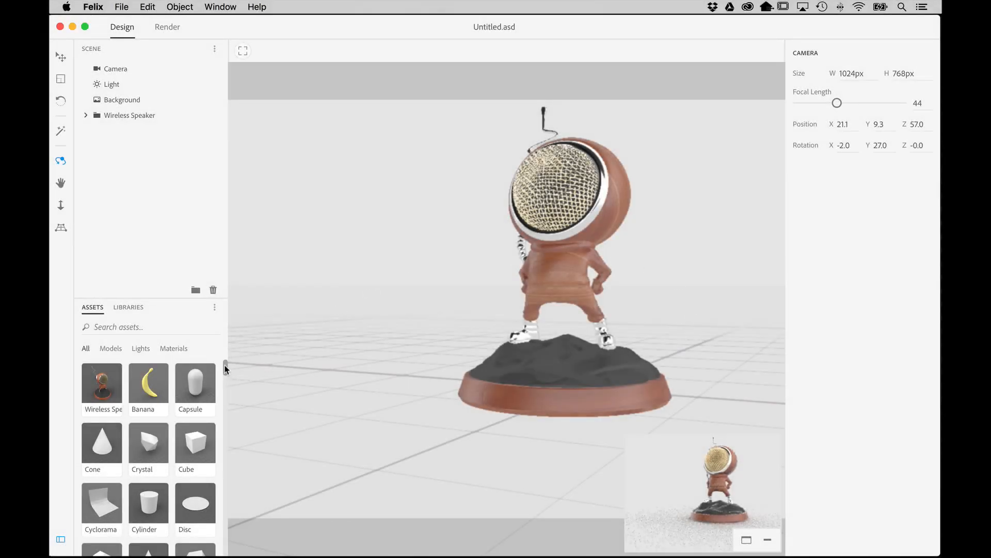
scroll("down", 3)
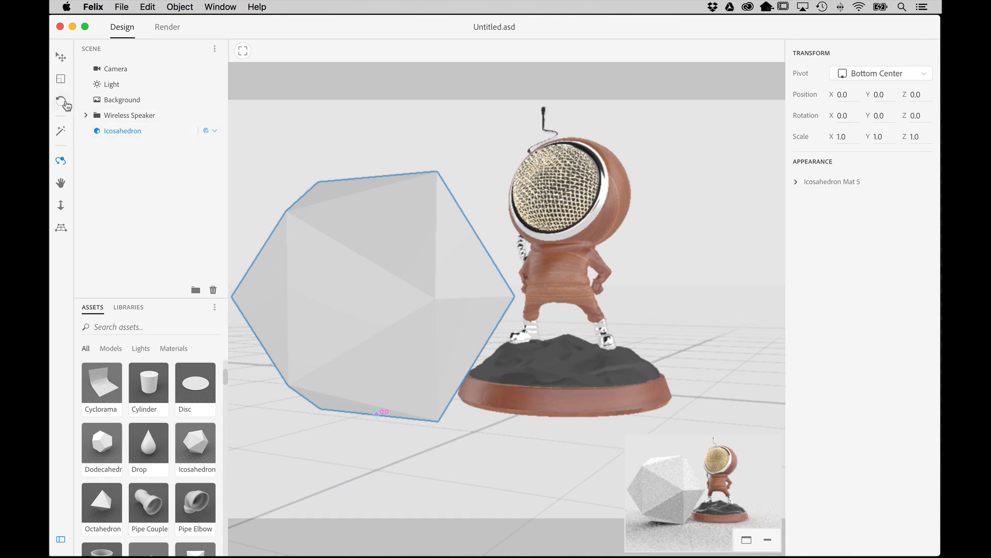
mouse_move(74, 93)
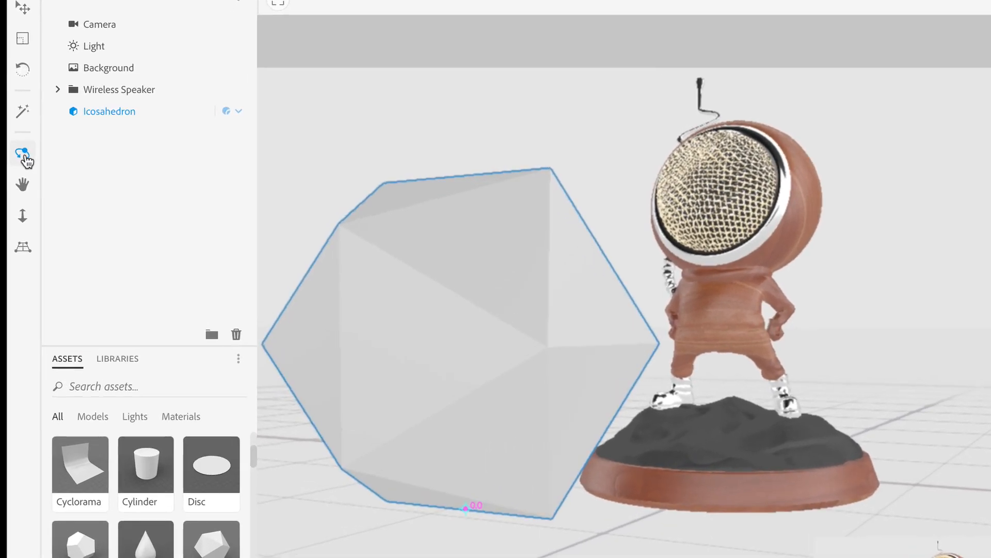
mouse_move(23, 218)
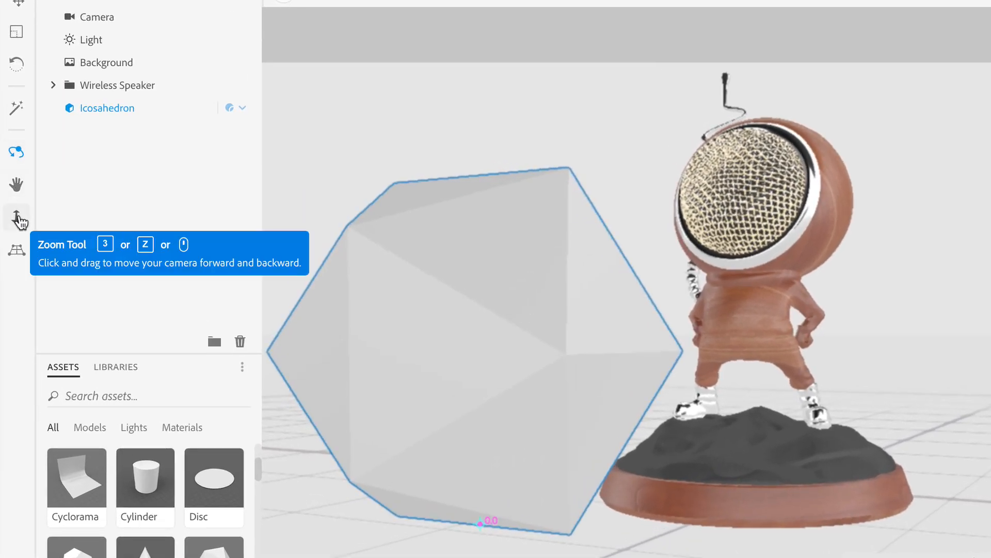
mouse_move(59, 157)
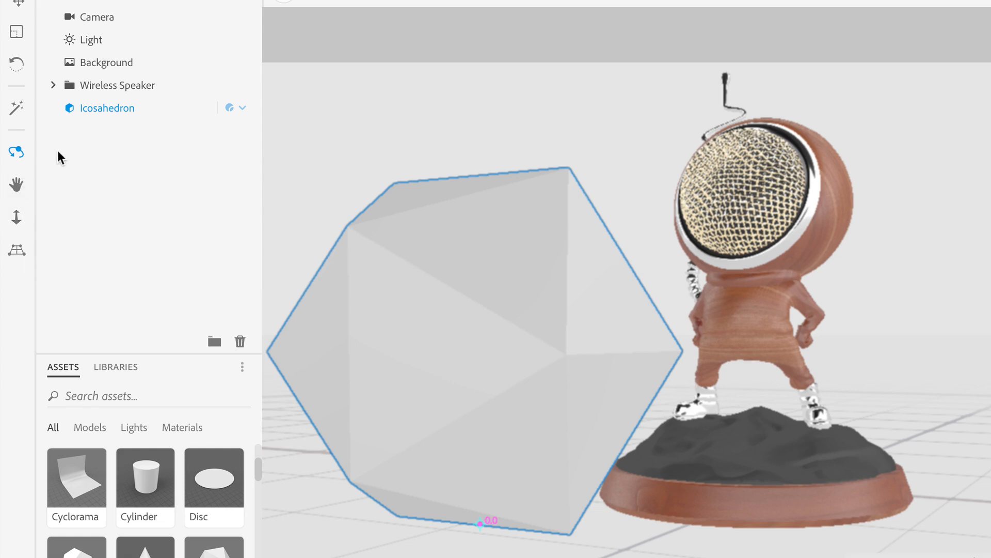
mouse_move(105, 178)
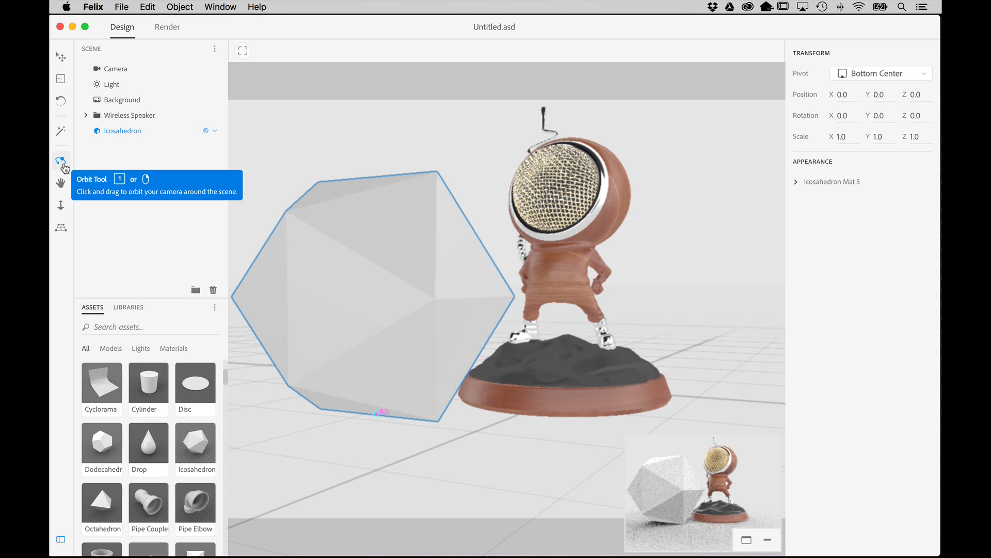
mouse_move(195, 209)
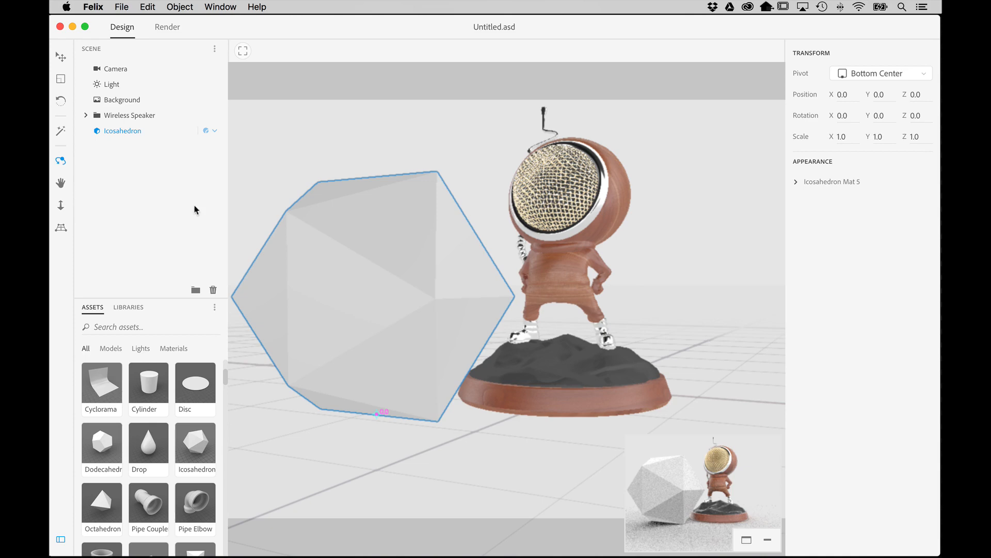
mouse_move(645, 287)
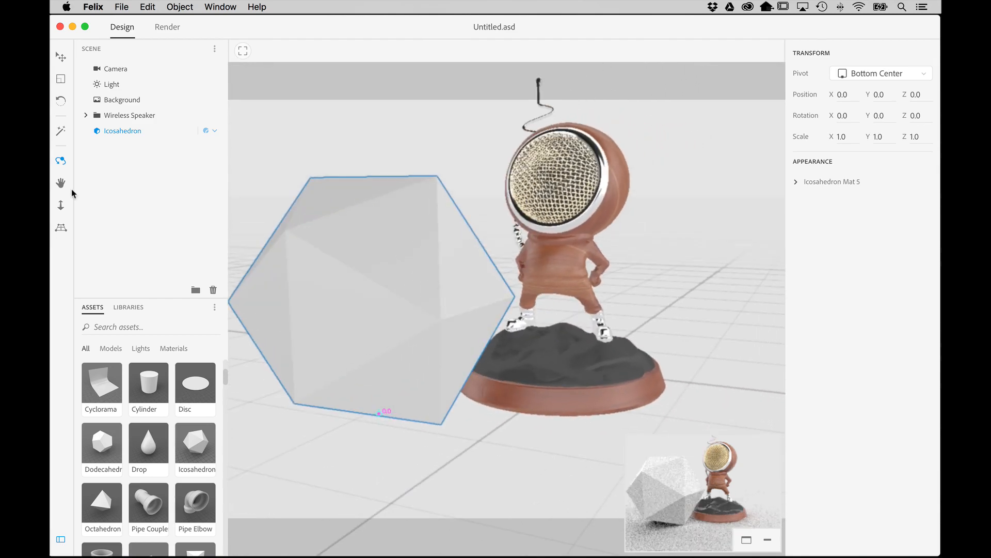
mouse_move(61, 184)
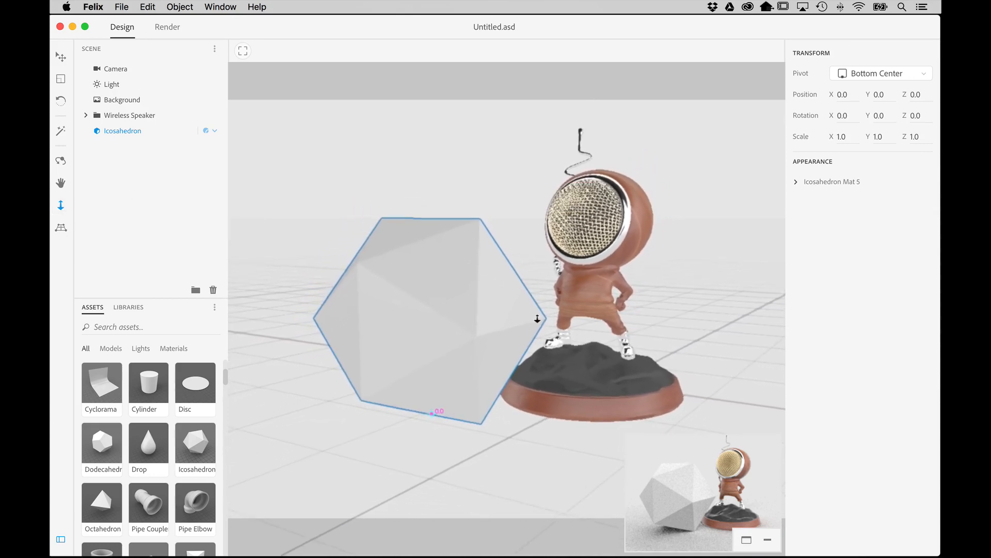
- Zoom the camera back so both the icosahedron and speaker are framed with room around them
scroll("down", 3)
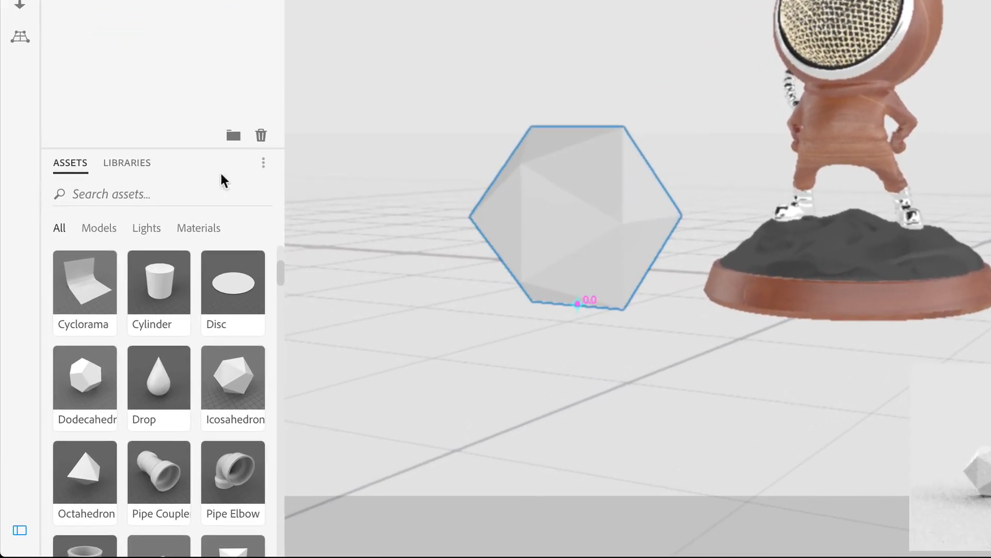
mouse_move(180, 420)
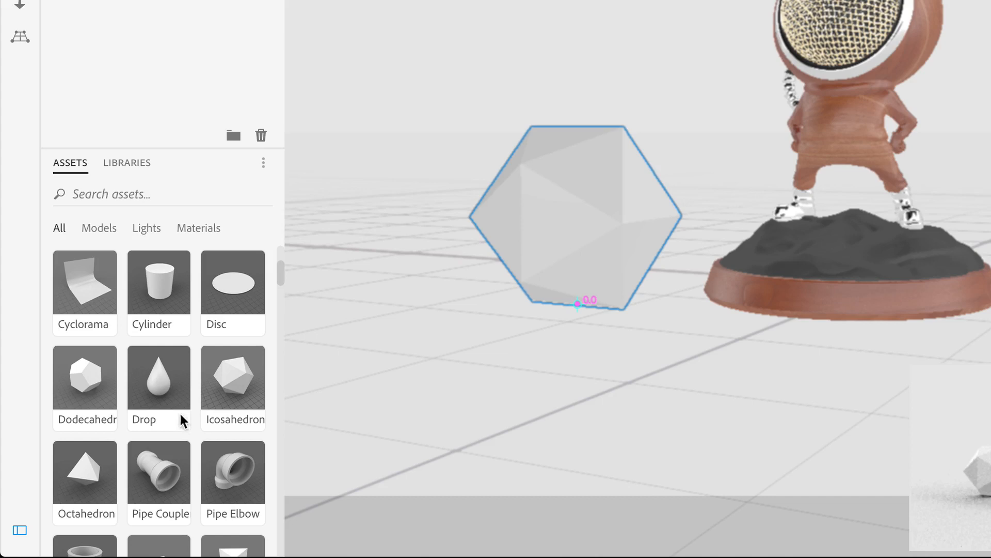
mouse_move(315, 383)
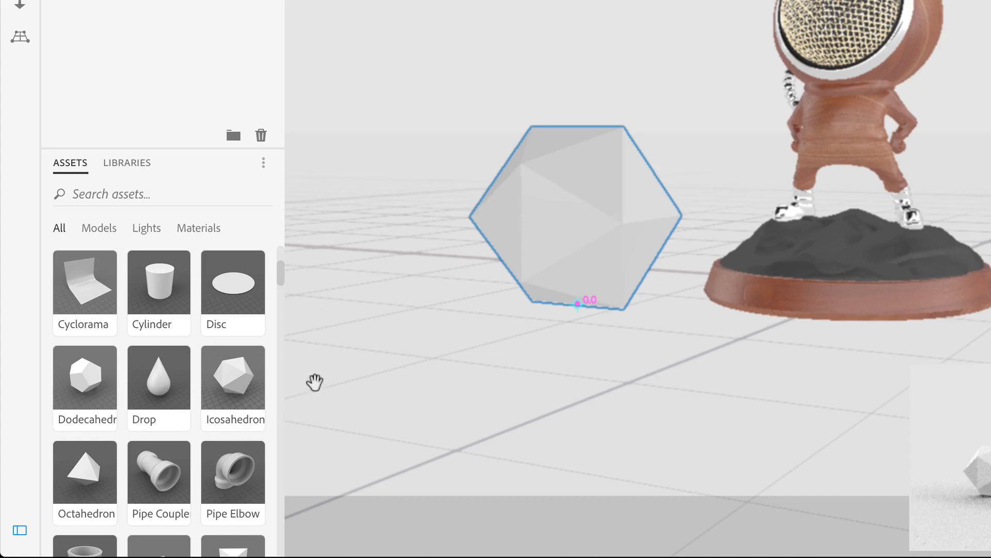
mouse_move(296, 232)
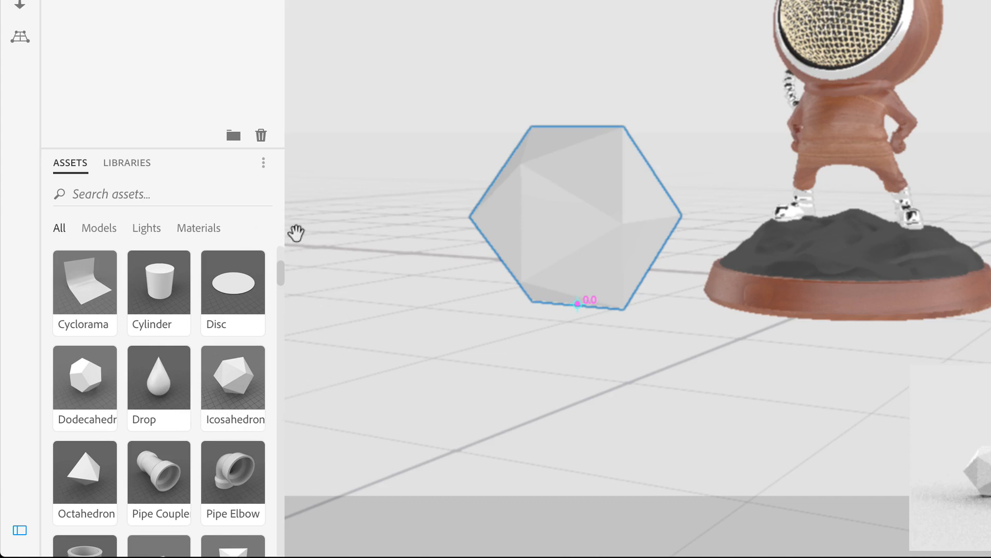
- Switch the Assets panel to the Materials category showing the plastic and glass swatches
scroll("down", 3)
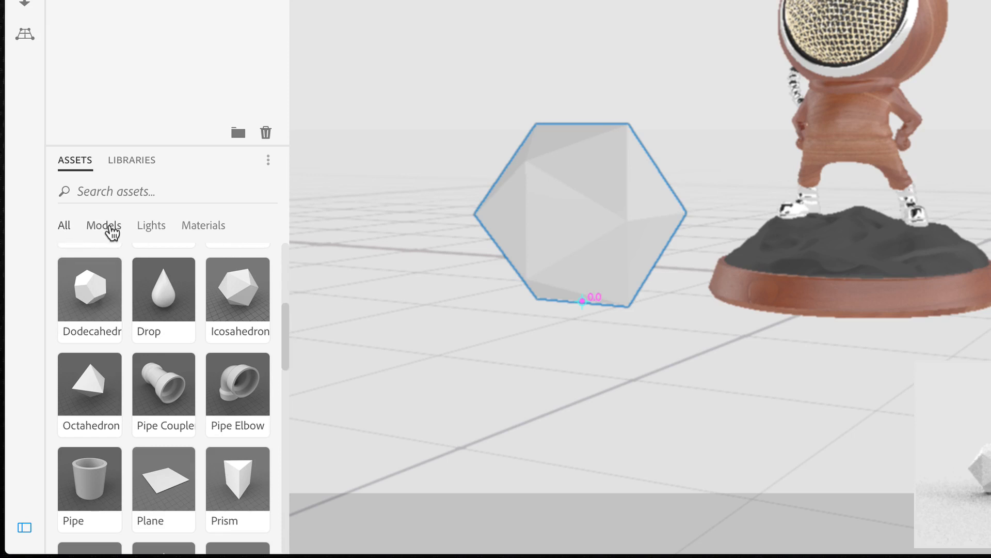
left_click(202, 225)
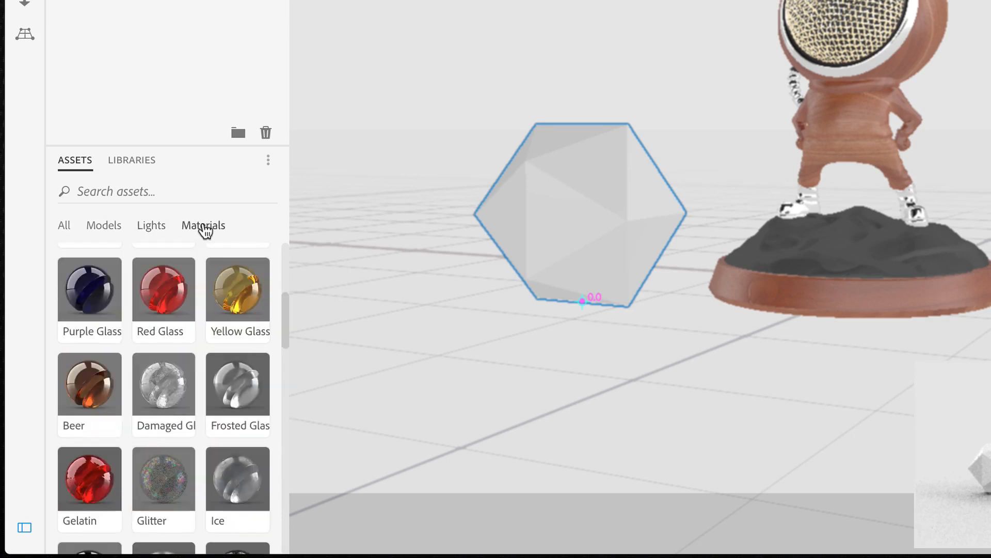
mouse_move(103, 225)
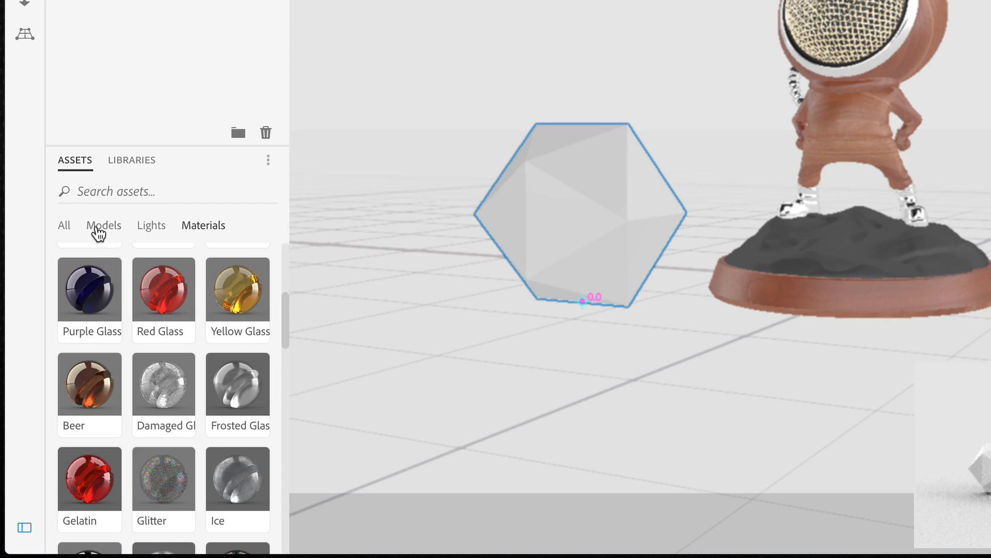
left_click(103, 226)
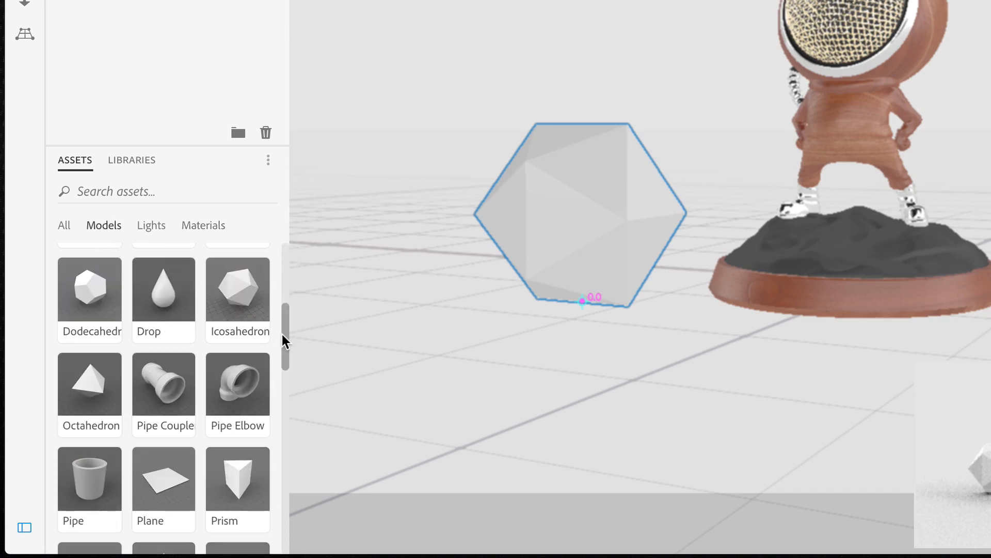
scroll("up", 3)
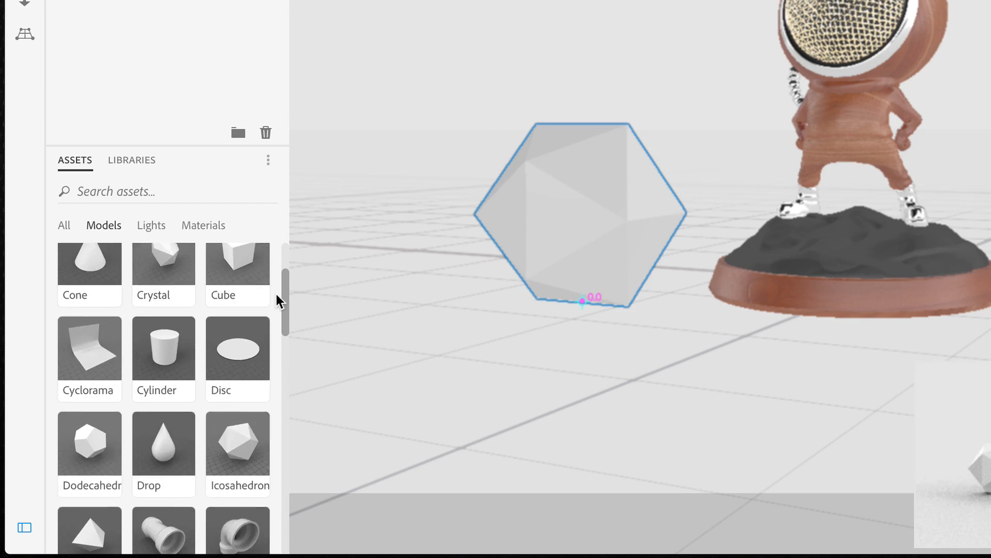
scroll("up", 3)
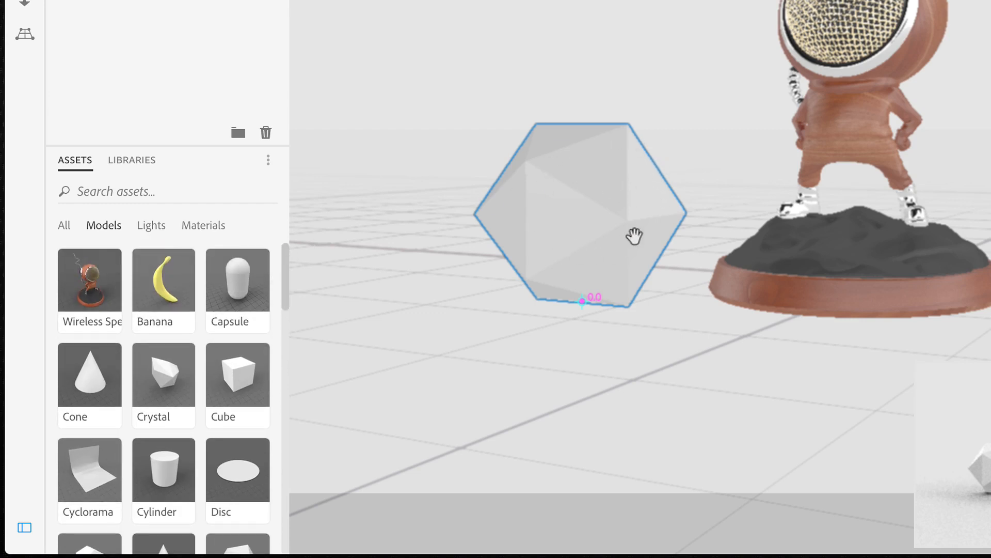
mouse_move(242, 197)
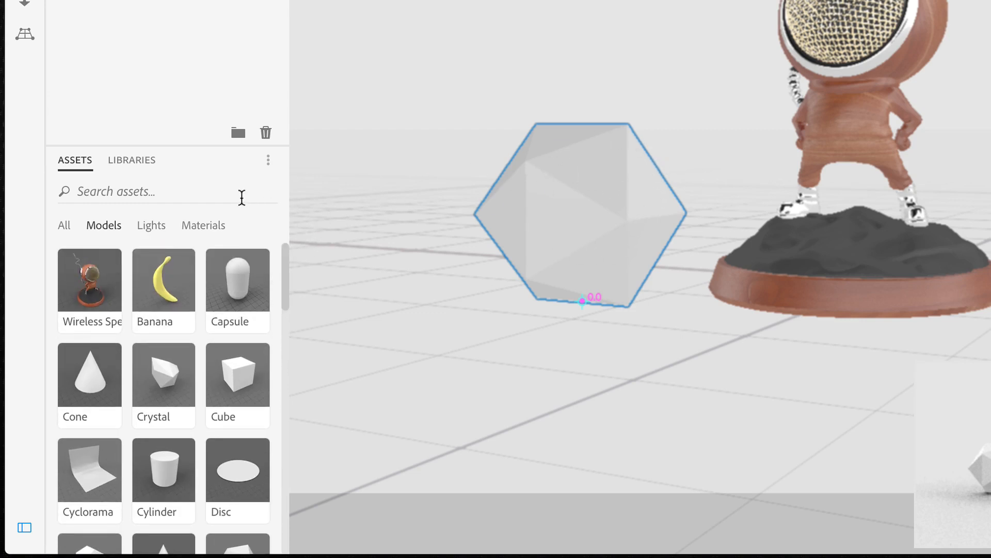
left_click(203, 226)
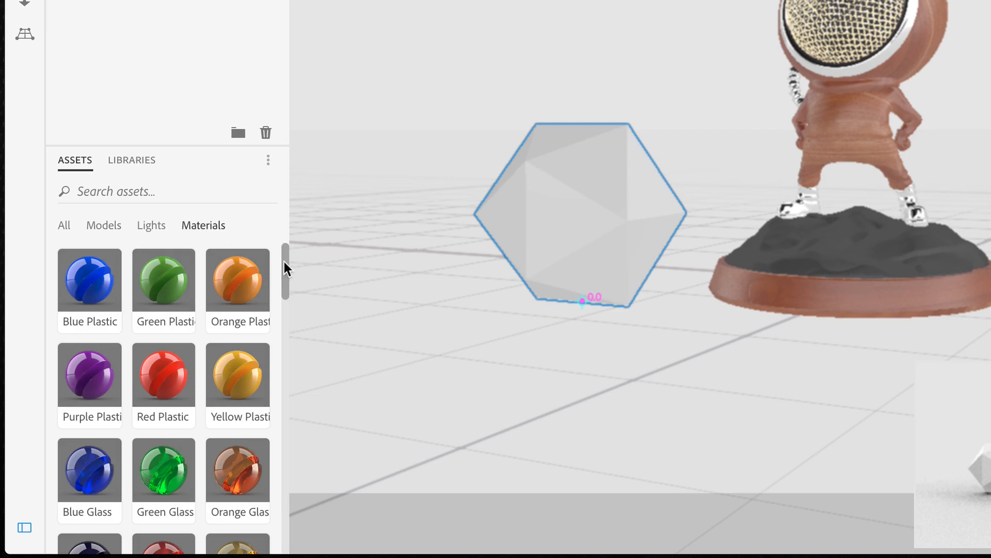
scroll("down", 3)
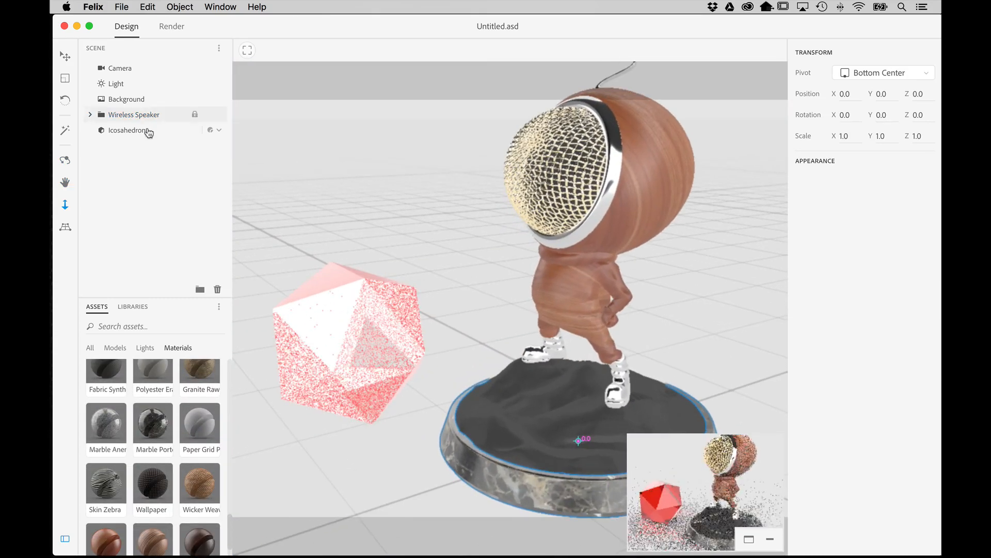
- Apply Clean Gold to the speaker figure's shoes and grille ring
left_click(134, 115)
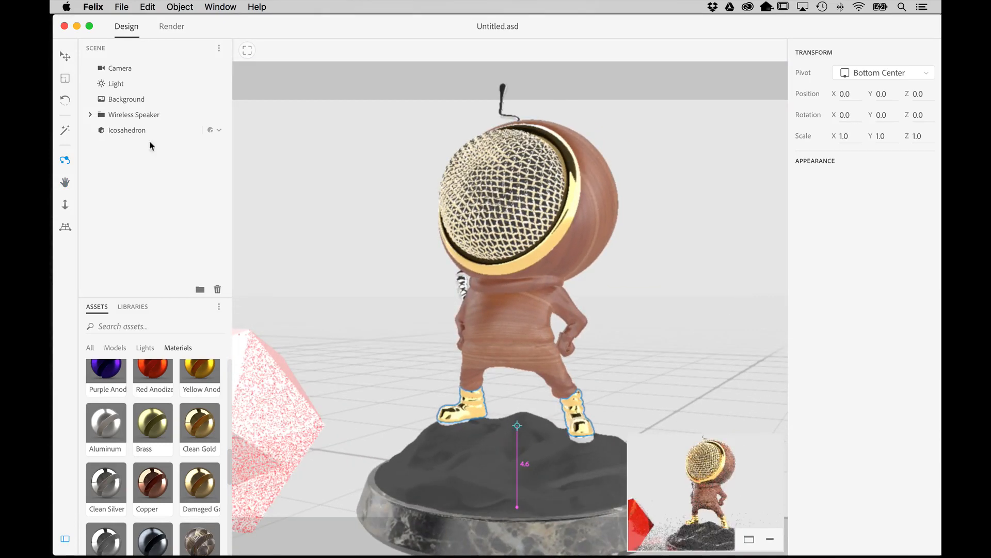
left_click(90, 114)
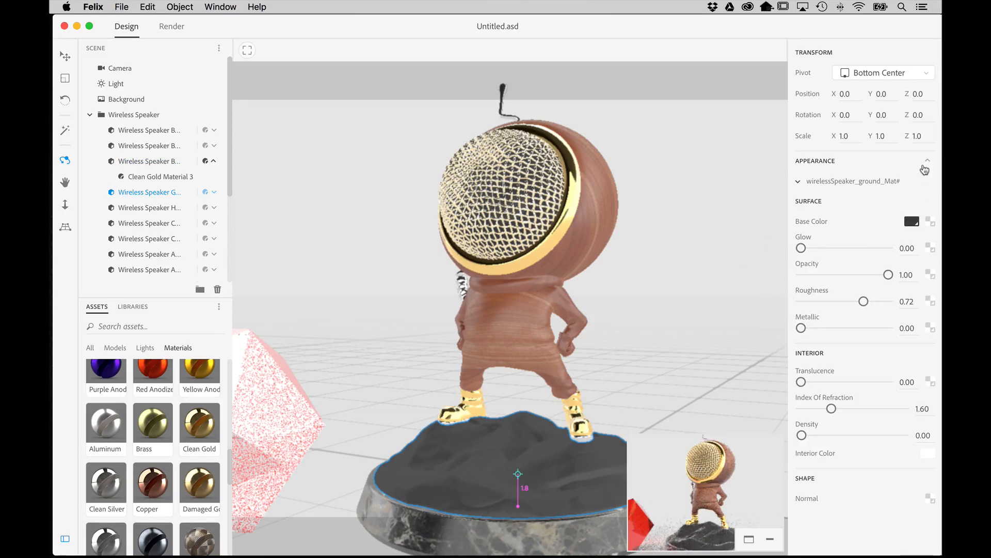
mouse_move(749, 311)
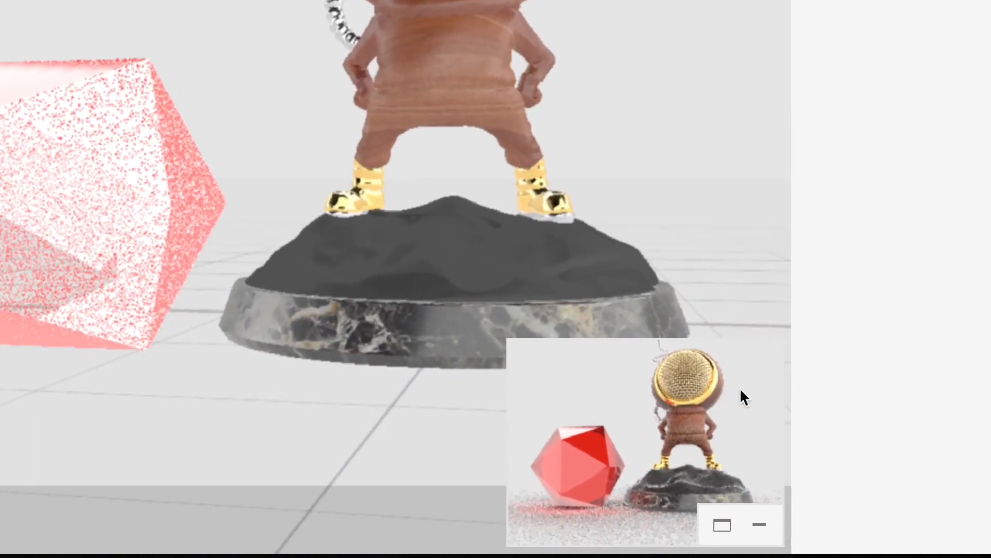
mouse_move(712, 413)
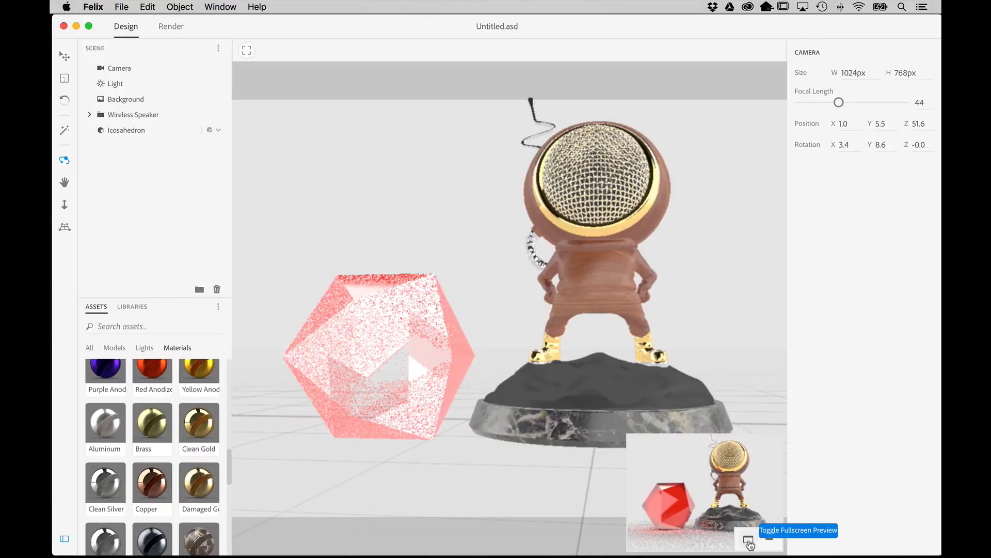
- Toggle the render preview fullscreen and back, then hide and show it again
left_click(749, 539)
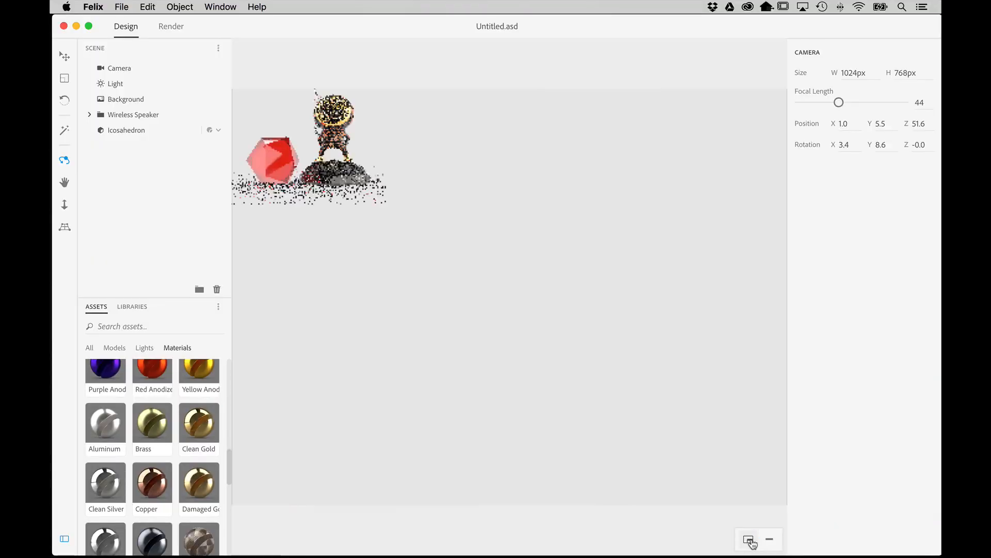
left_click(749, 539)
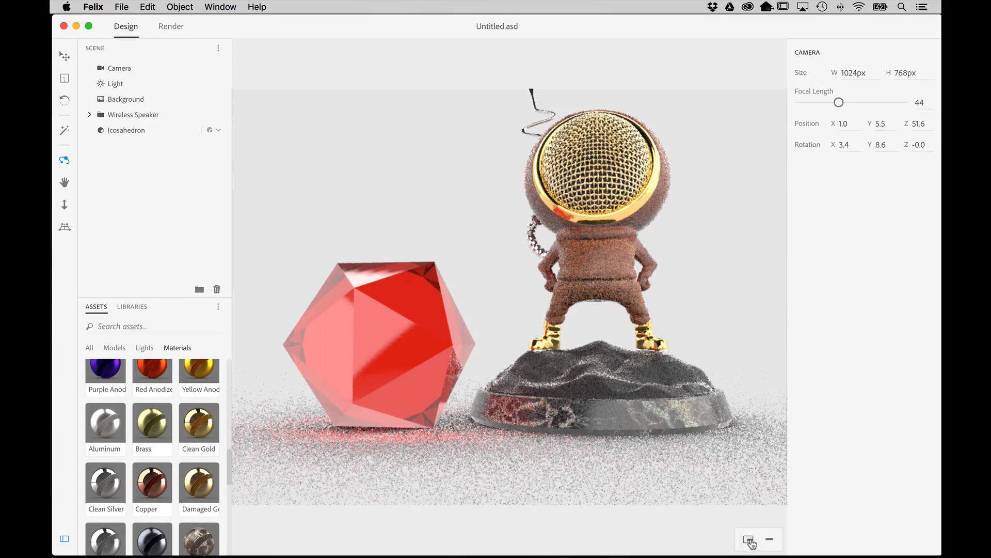
left_click(749, 539)
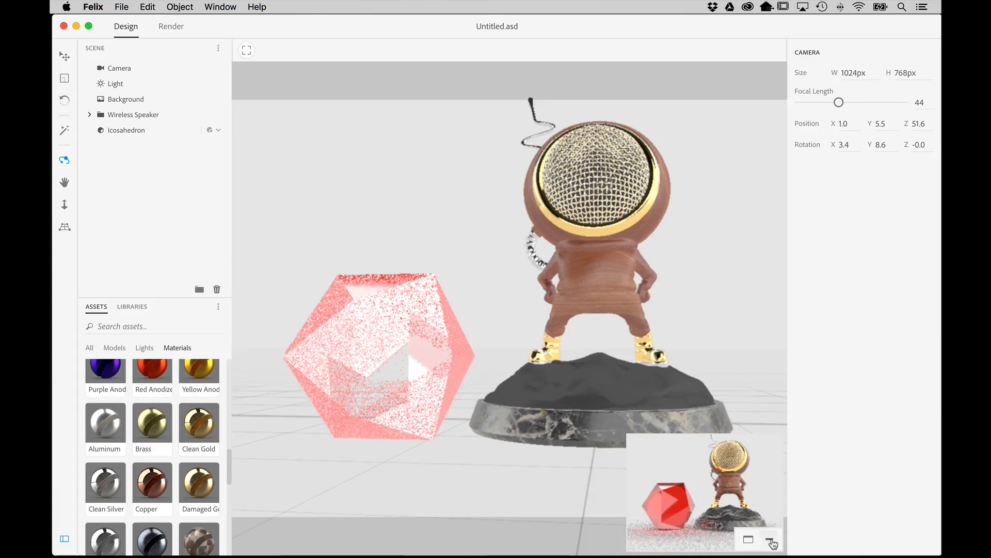
left_click(772, 543)
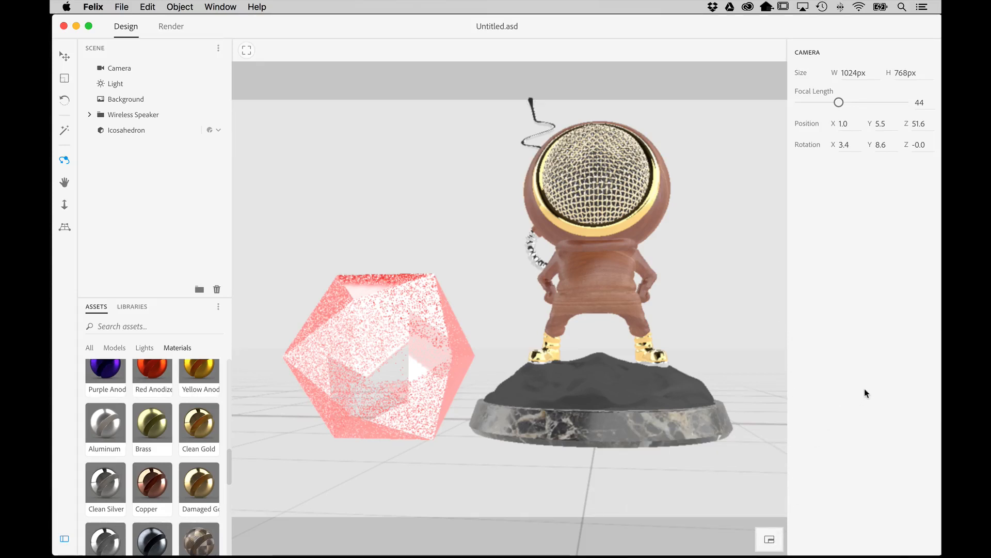
left_click(770, 538)
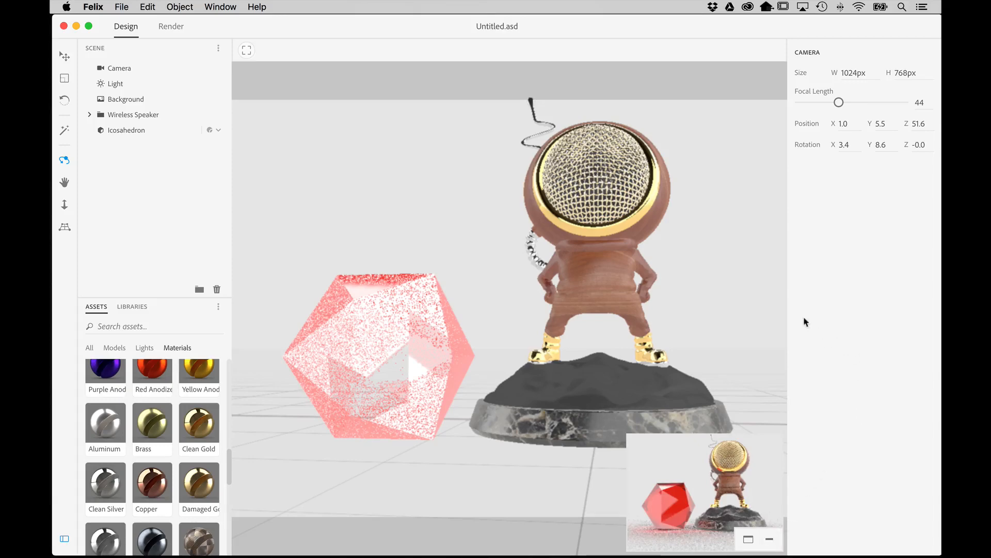
mouse_move(873, 280)
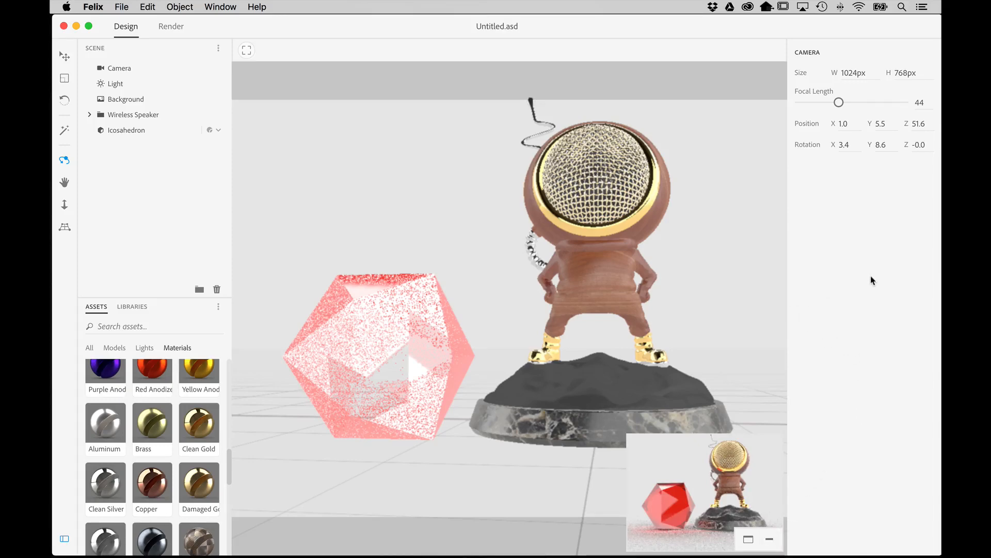
- Select Background in the Scene panel to show its Color and Background Image properties
left_click(126, 99)
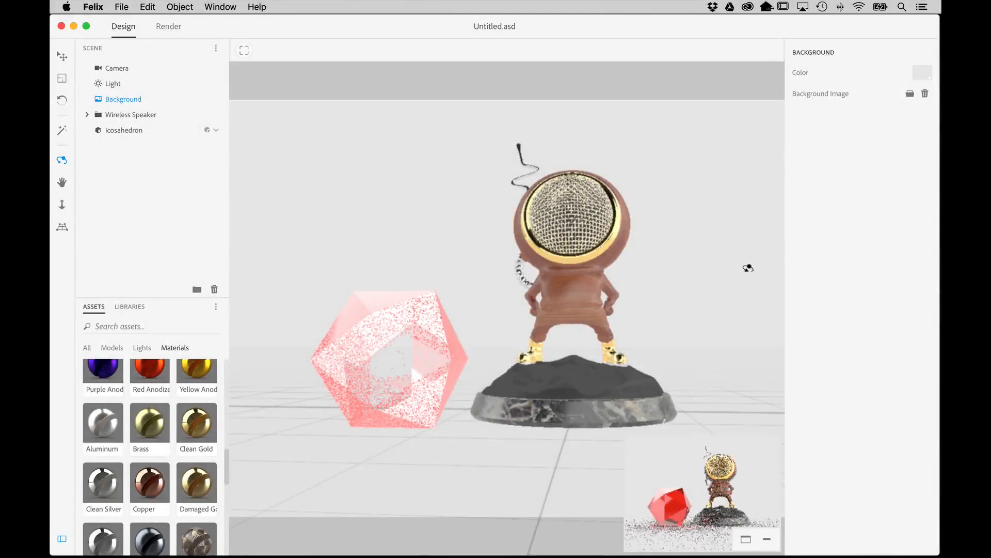
left_click(116, 68)
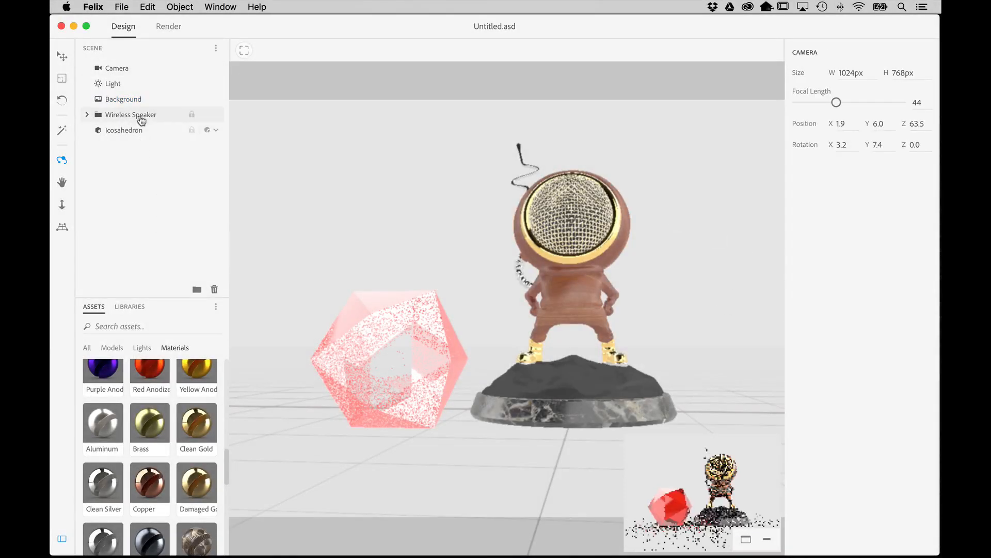
left_click(130, 115)
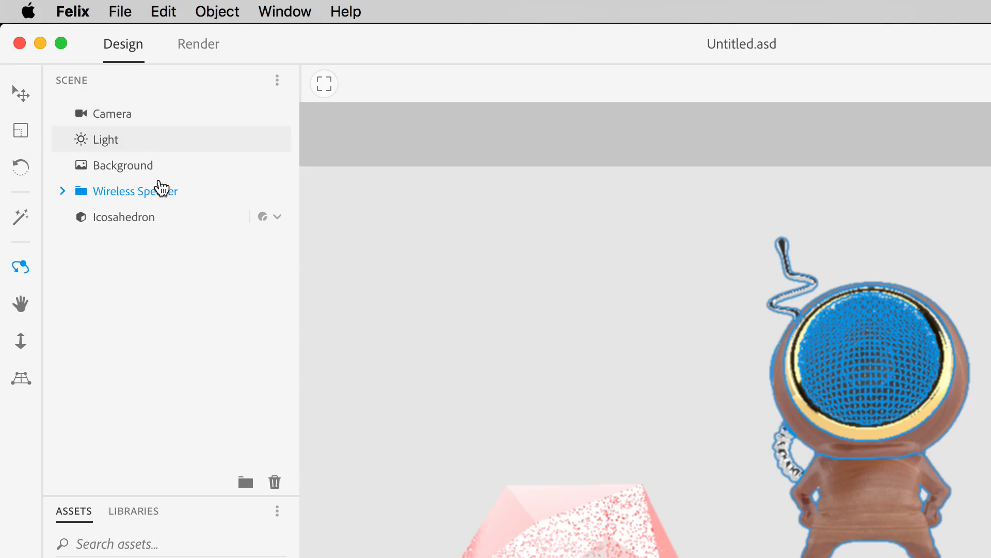
mouse_move(165, 147)
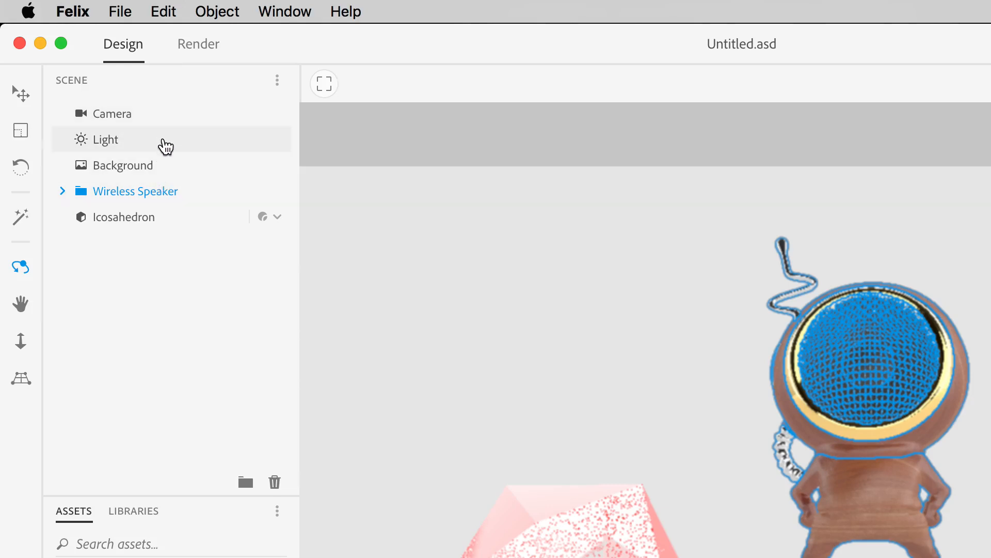
mouse_move(183, 228)
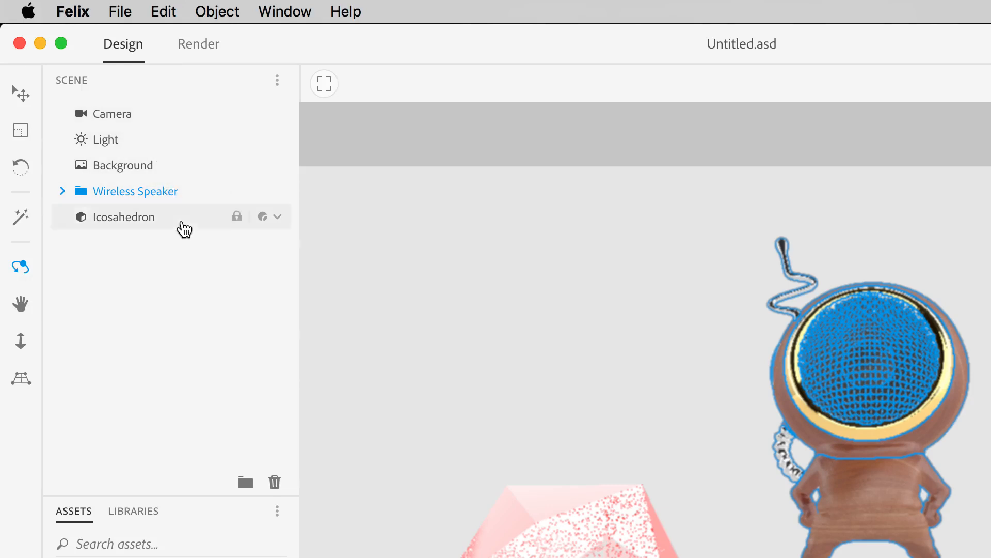
left_click(123, 165)
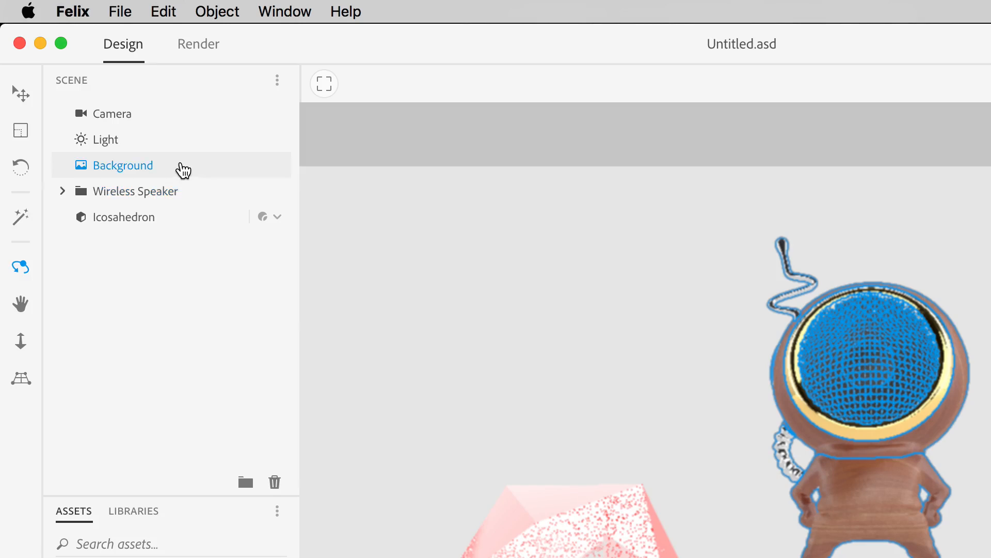
left_click(122, 166)
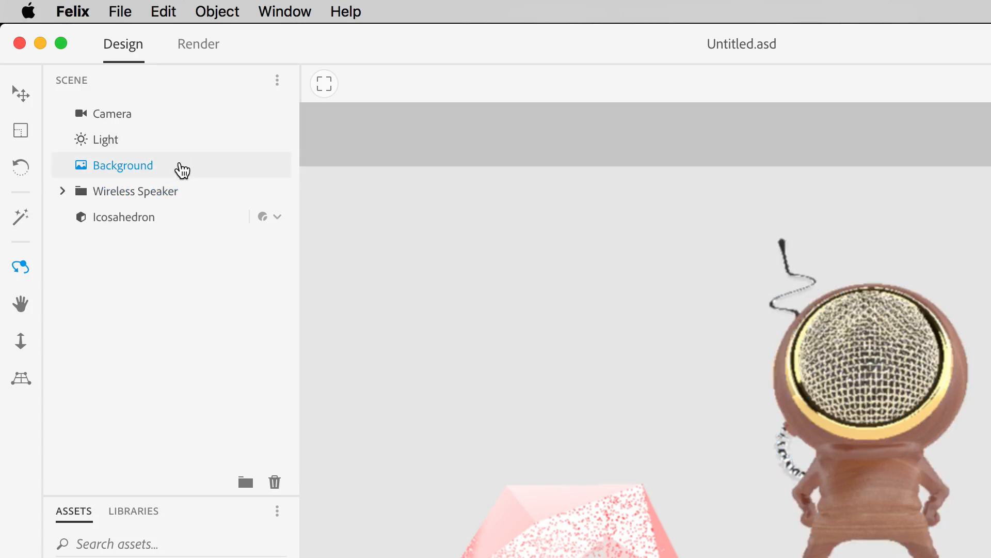
mouse_move(189, 196)
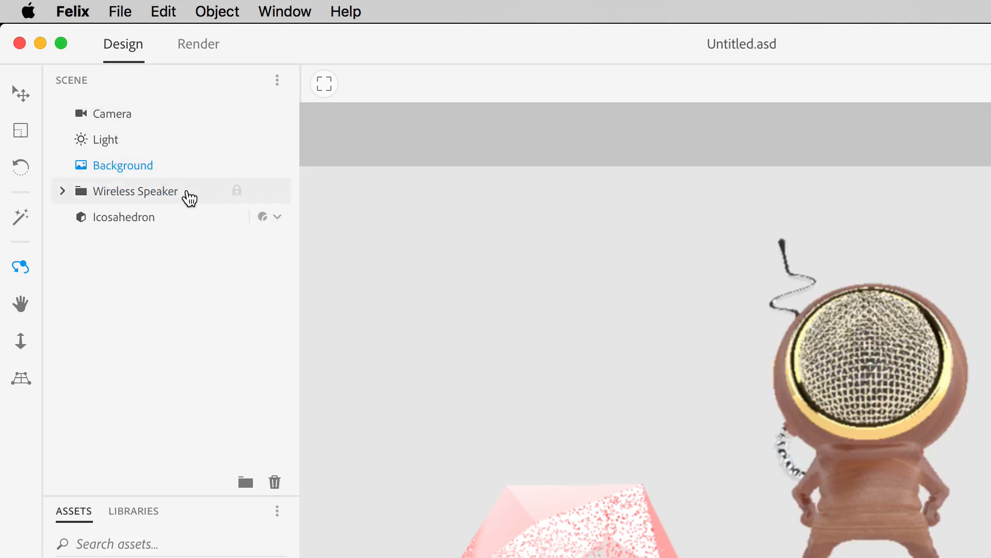
left_click(123, 166)
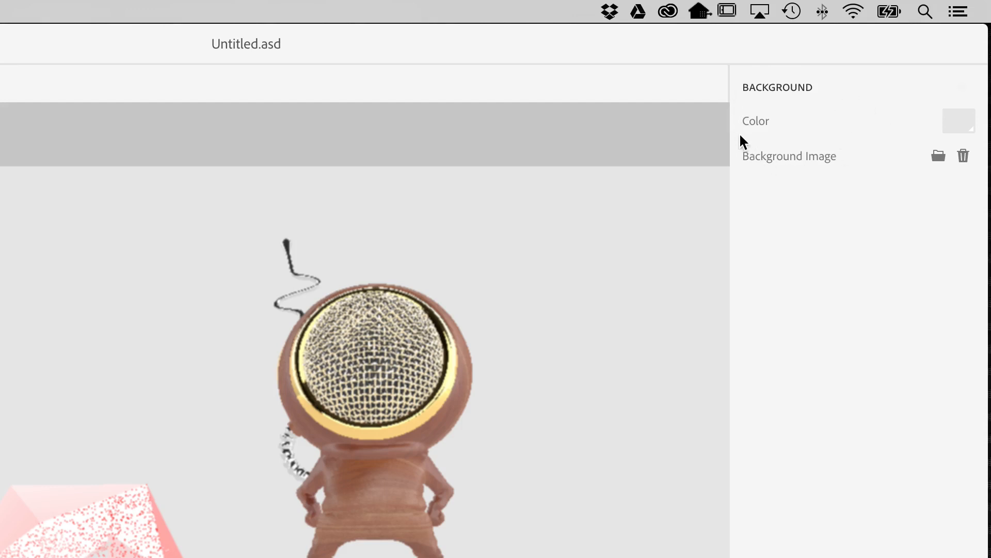
mouse_move(915, 160)
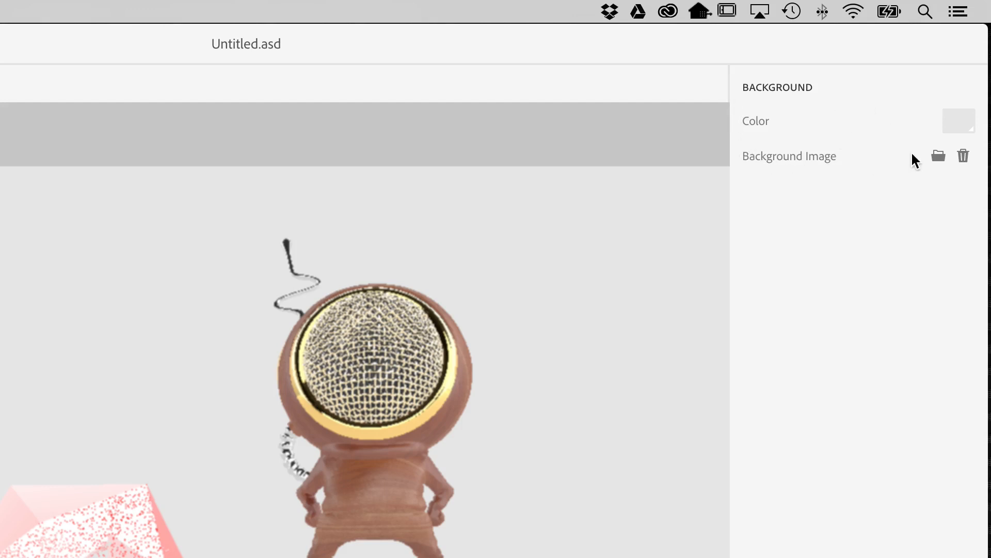
- Load the desk photo as the Background Image, sized Scale to Fit
left_click(939, 156)
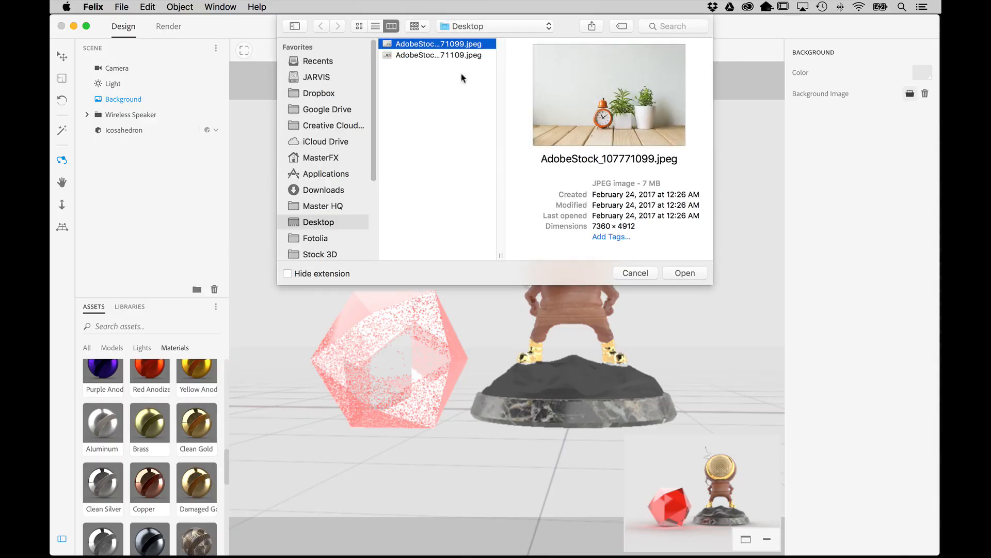
mouse_move(592, 143)
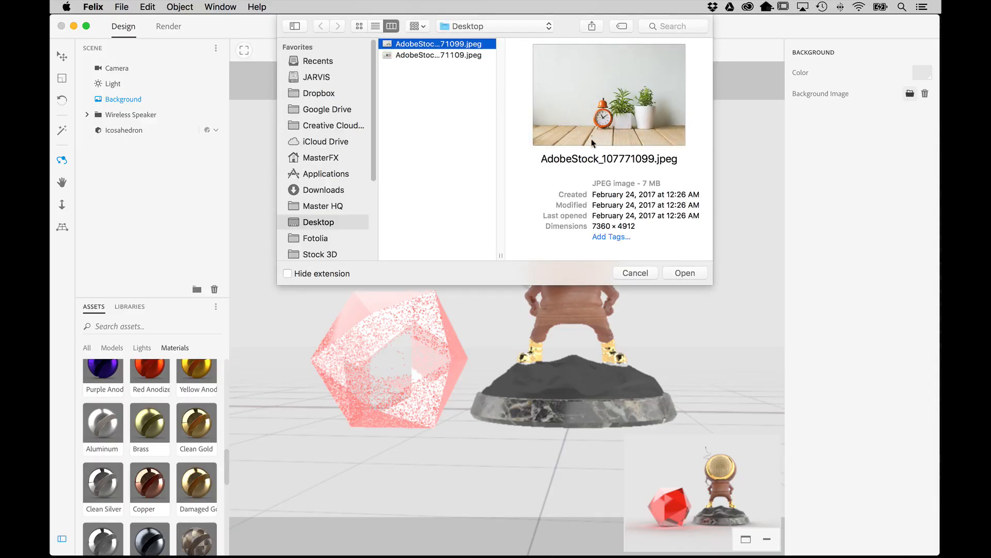
mouse_move(664, 217)
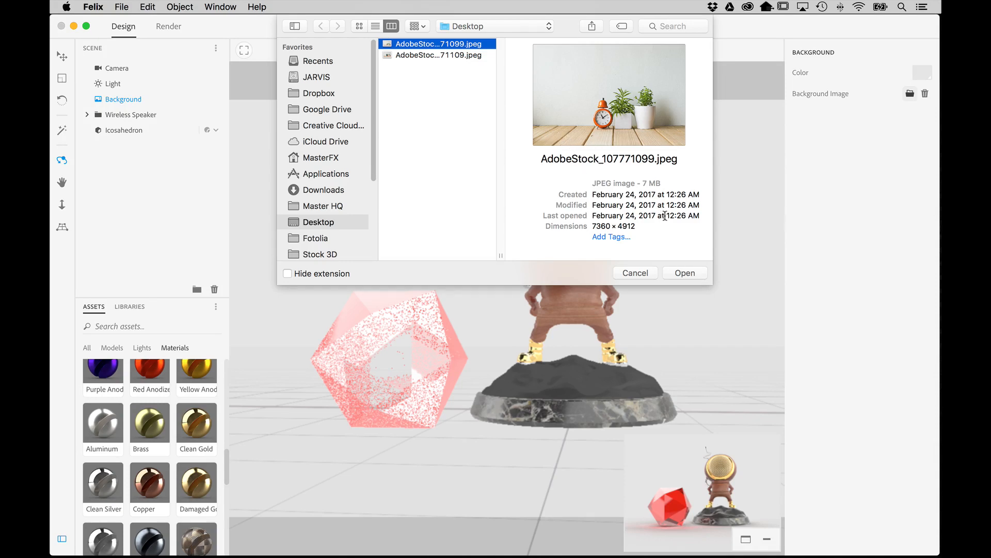
left_click(685, 273)
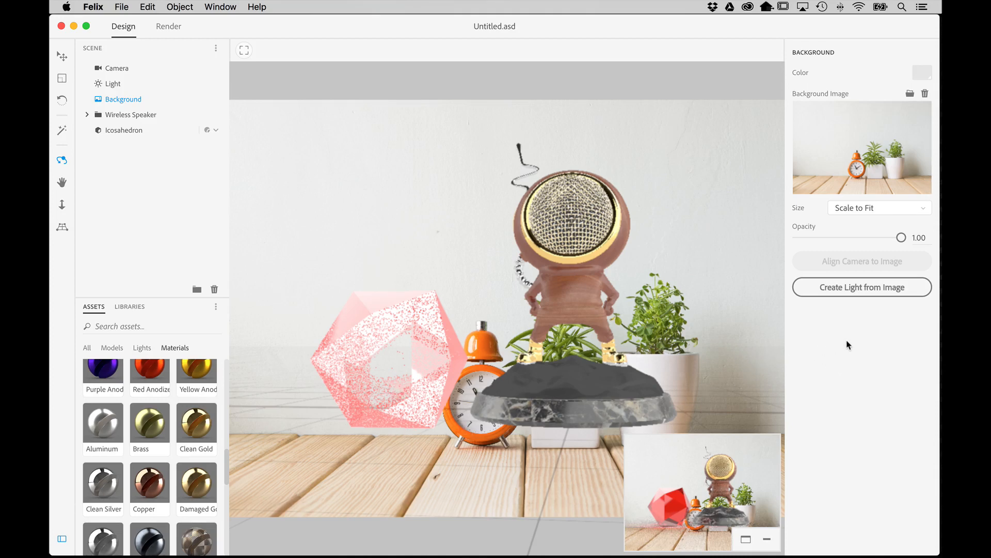
mouse_move(797, 264)
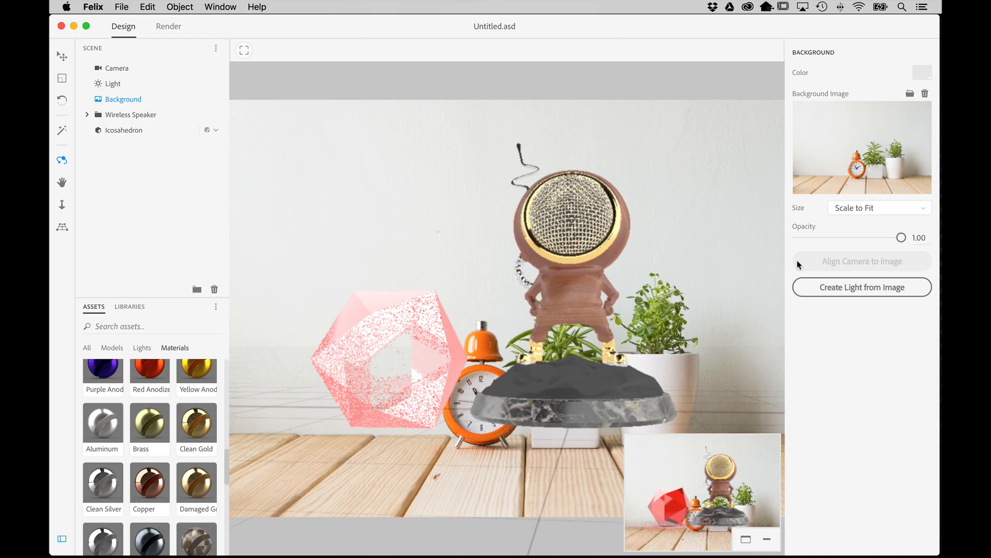
mouse_move(911, 269)
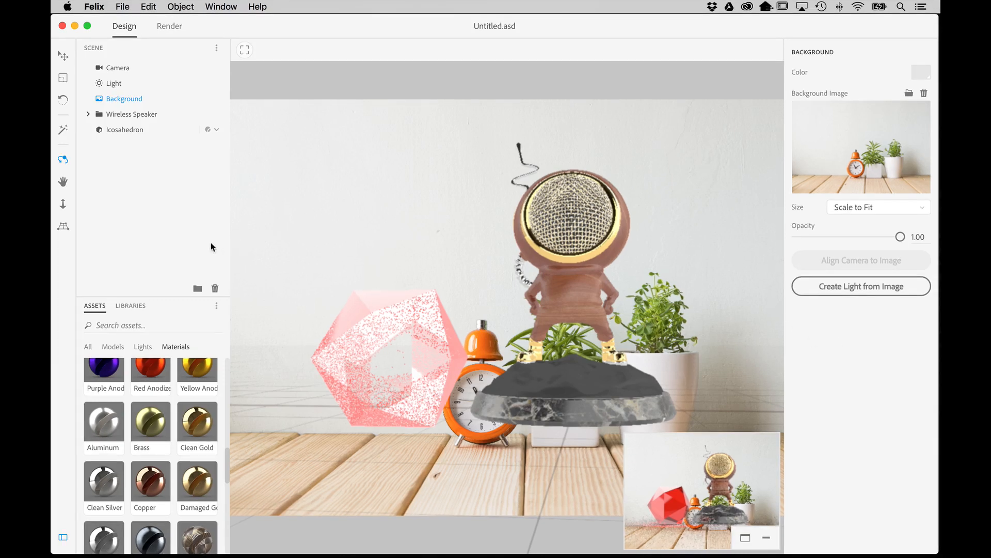
- Drag the horizon line with the Horizon tool to where the tabletop meets the wall
left_click(63, 228)
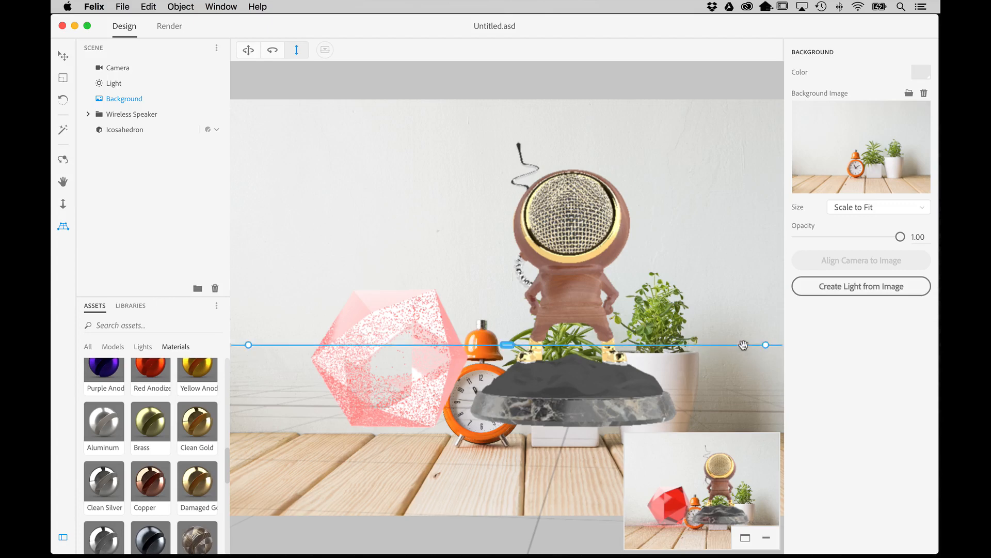
mouse_move(506, 345)
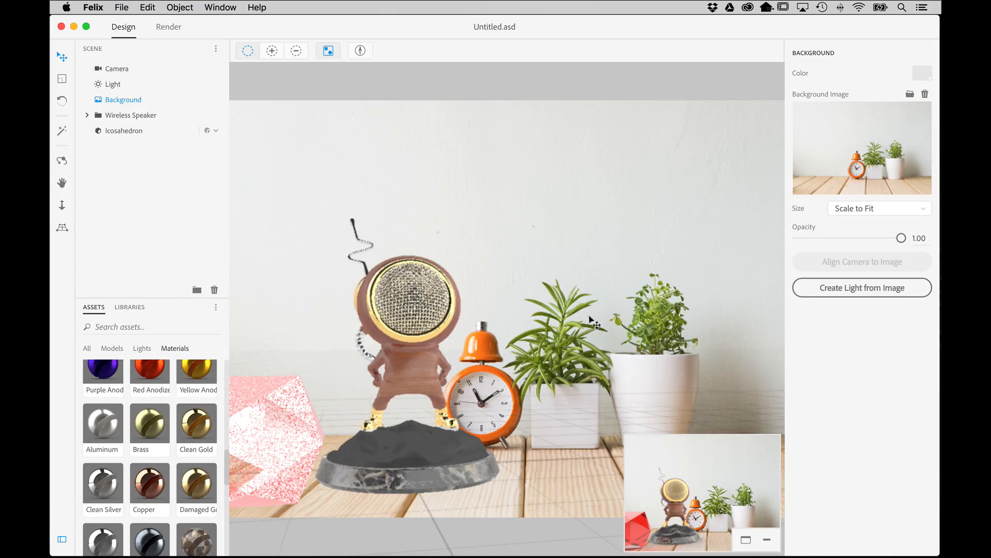
mouse_move(598, 353)
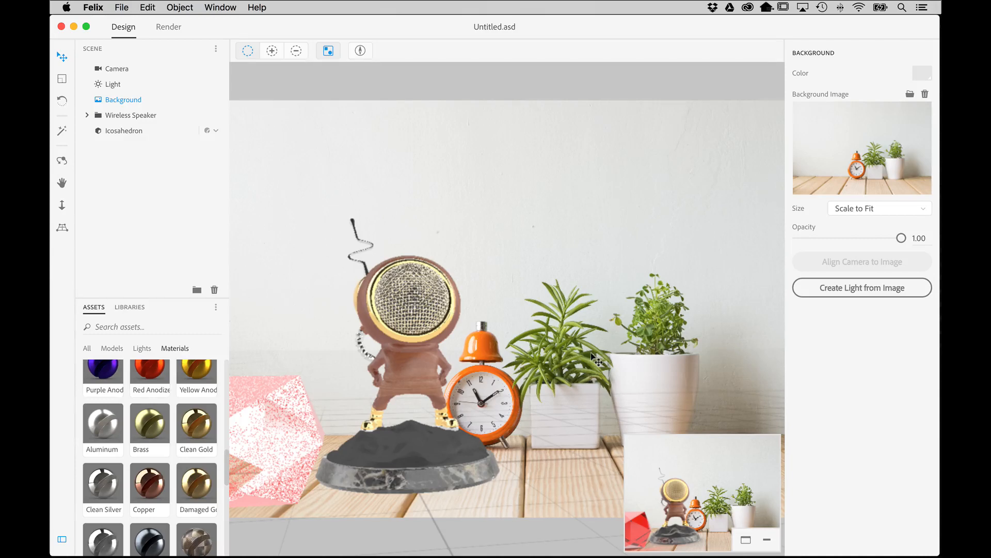
mouse_move(607, 316)
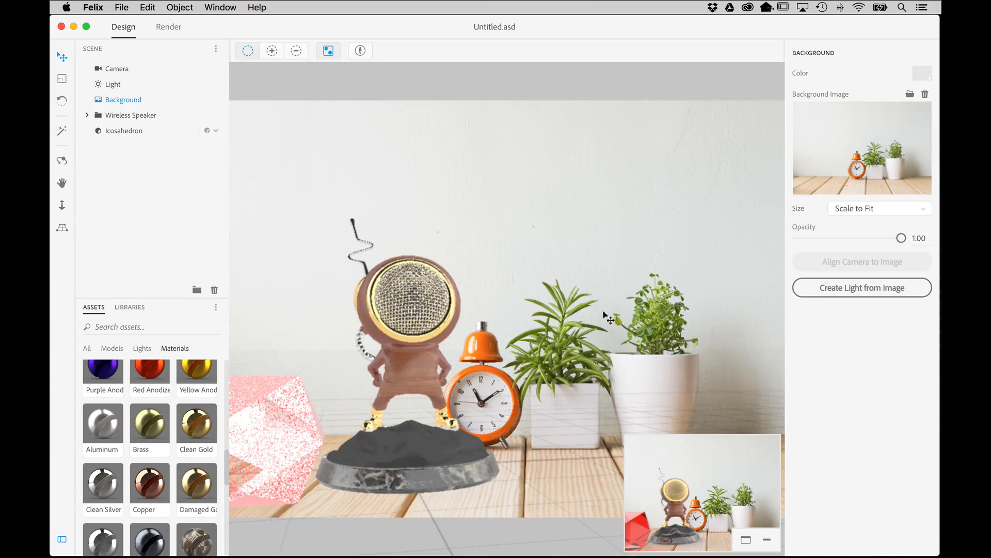
mouse_move(846, 271)
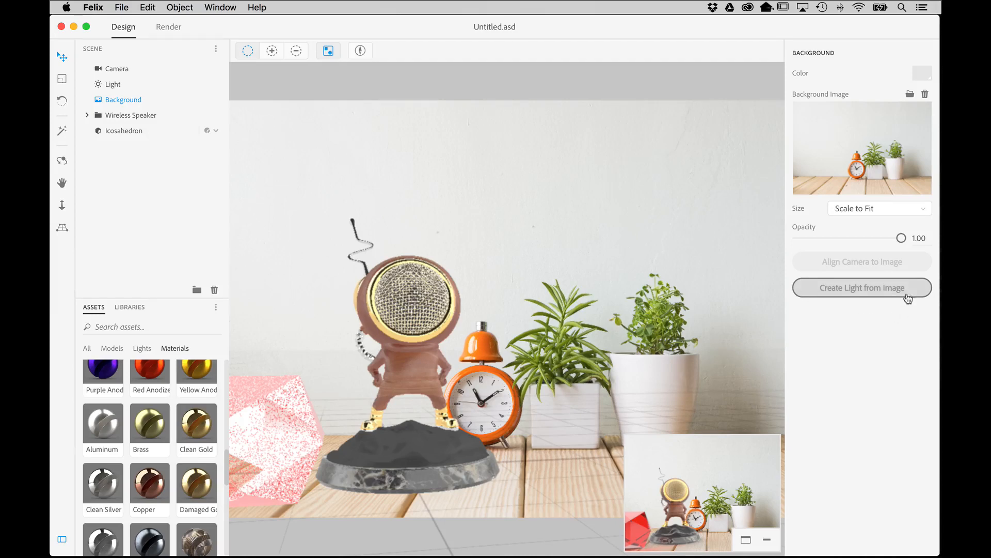
- Create an image-based light from the desk photo and bring up Adjust Lighting
left_click(861, 287)
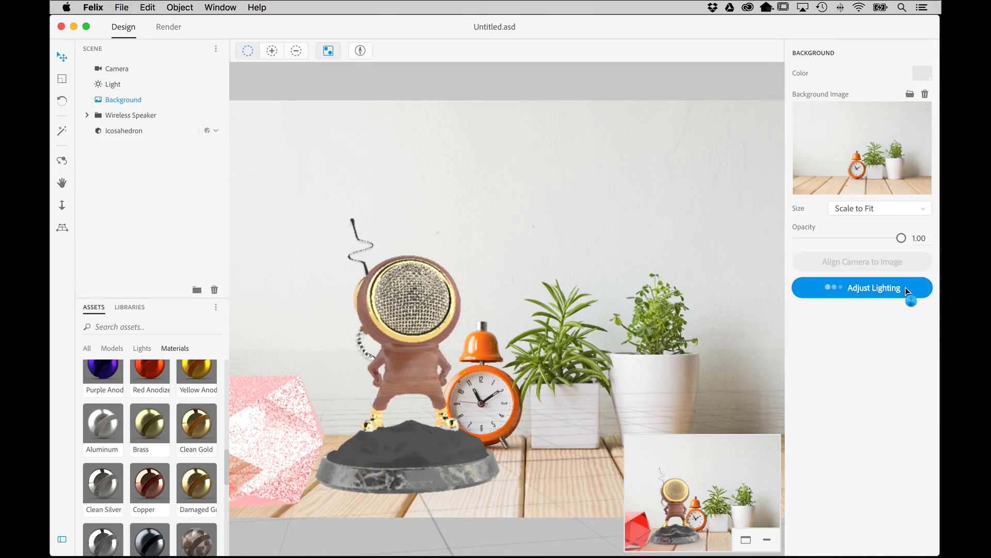
left_click(873, 287)
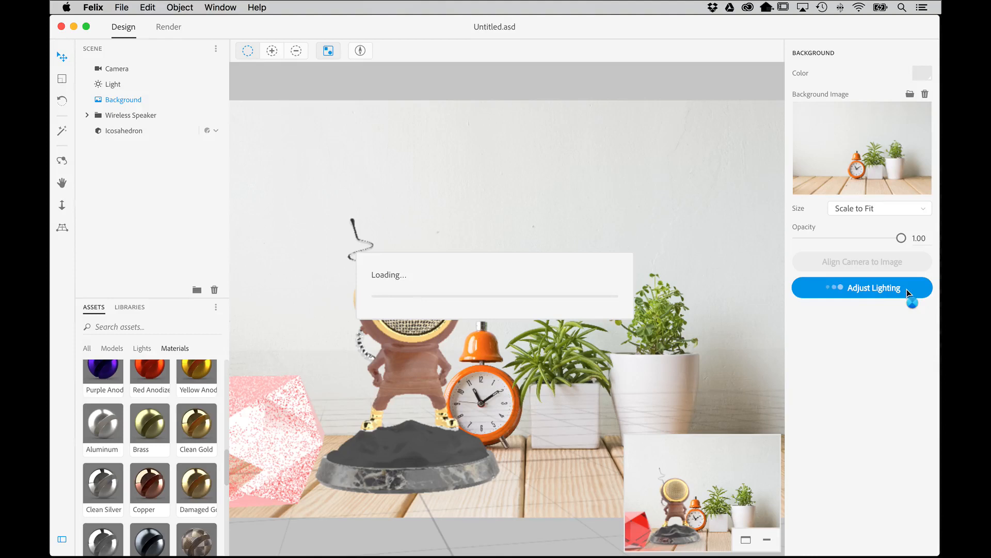
left_click(862, 288)
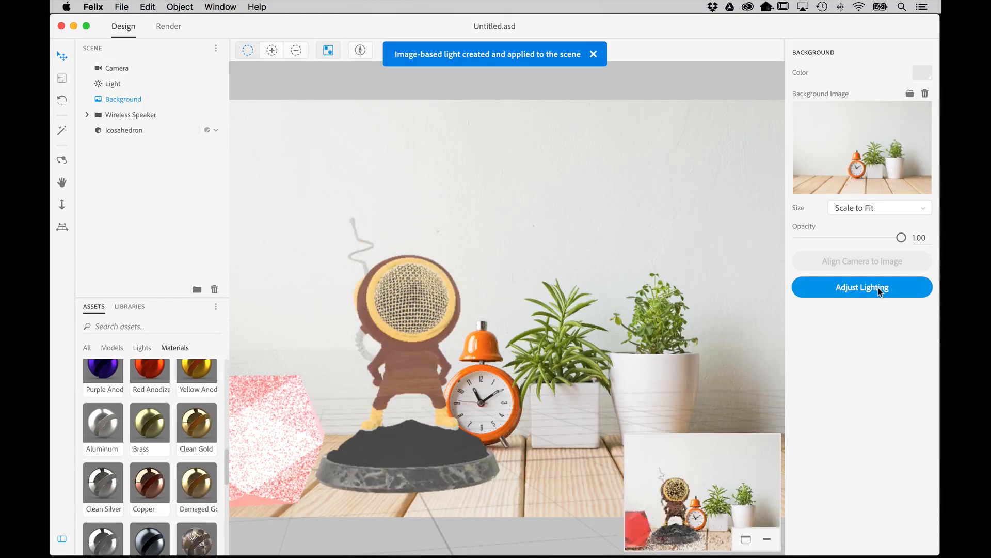
left_click(861, 287)
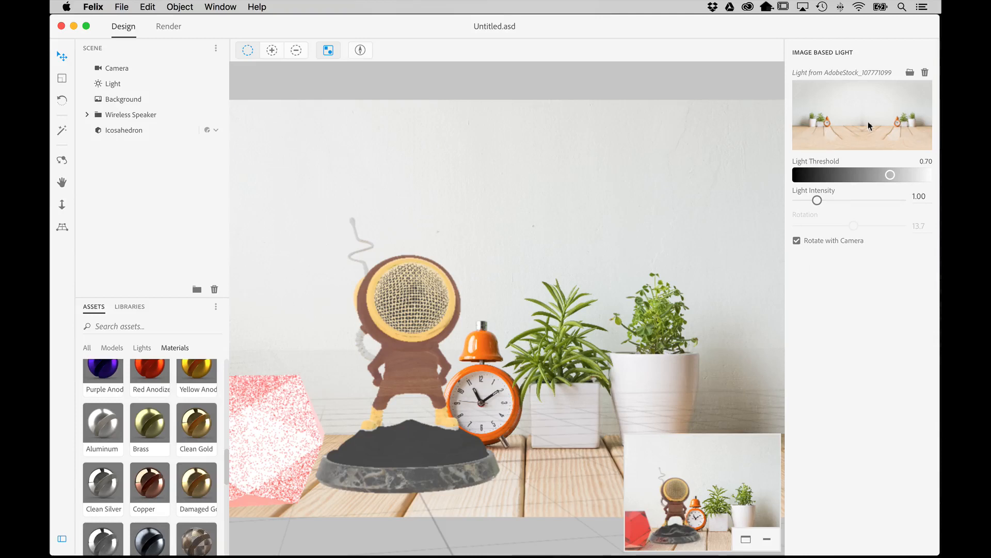
mouse_move(876, 155)
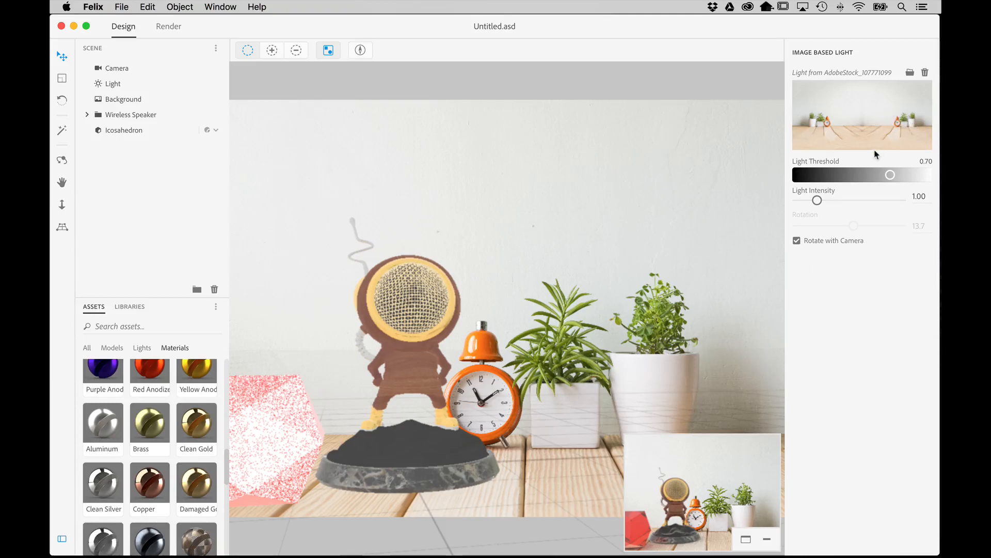
mouse_move(824, 221)
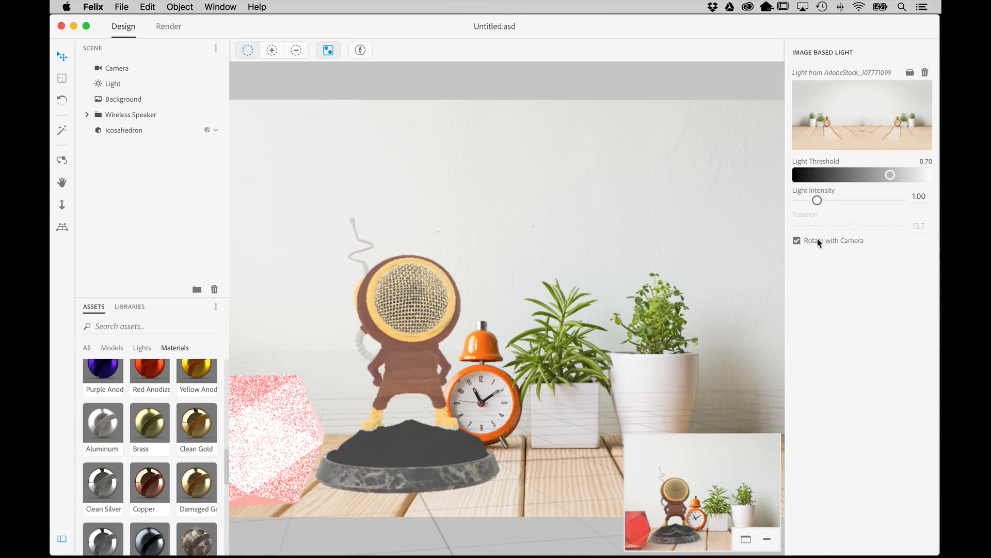
mouse_move(864, 250)
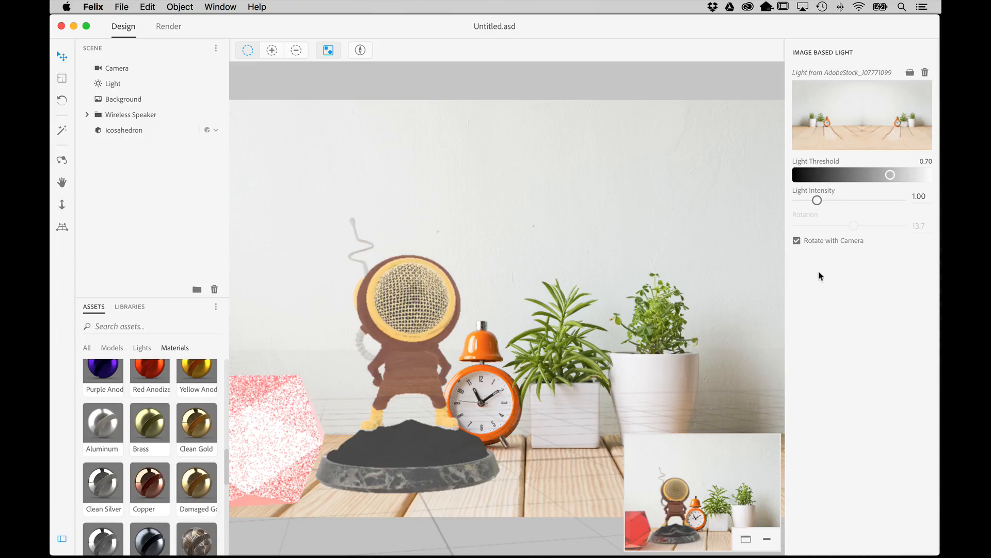
- Uncheck Rotate with Camera and raise Light Intensity to 1.64
left_click(62, 160)
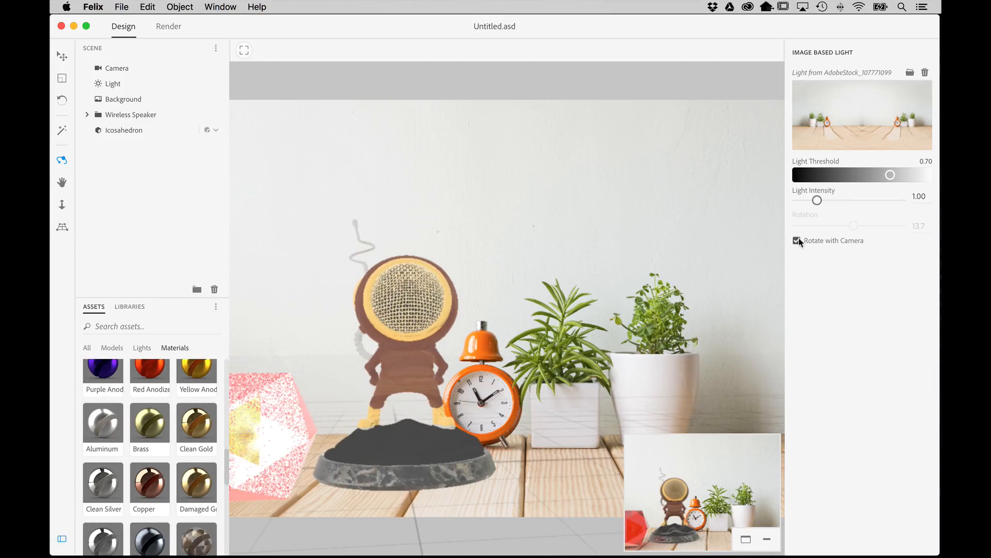
left_click(798, 240)
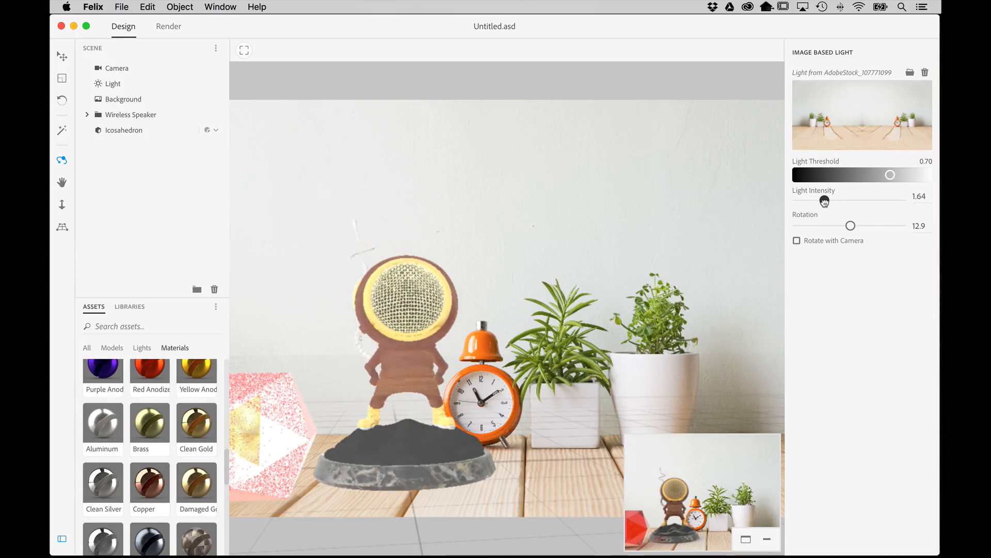
left_click(123, 99)
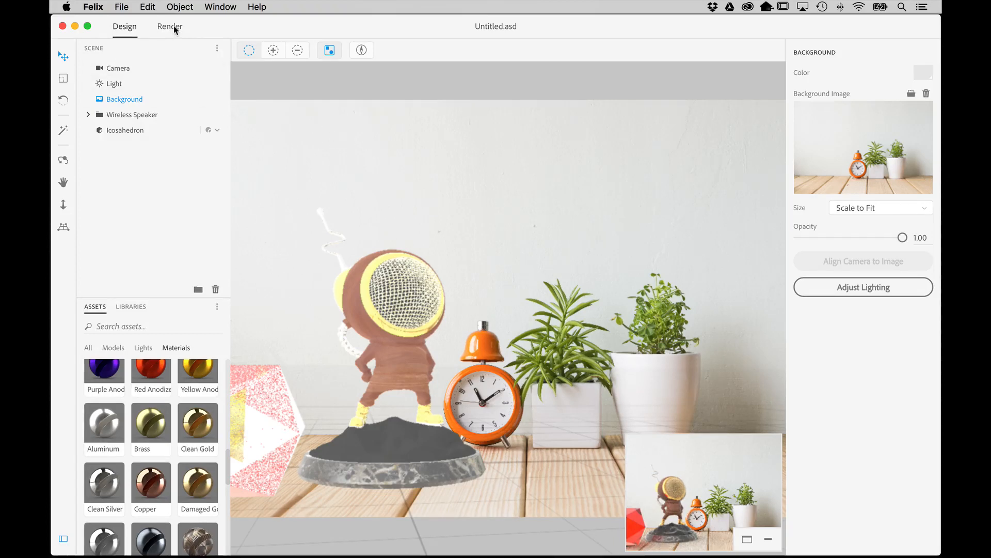
- Set the render quality to Medium in the render settings
left_click(169, 26)
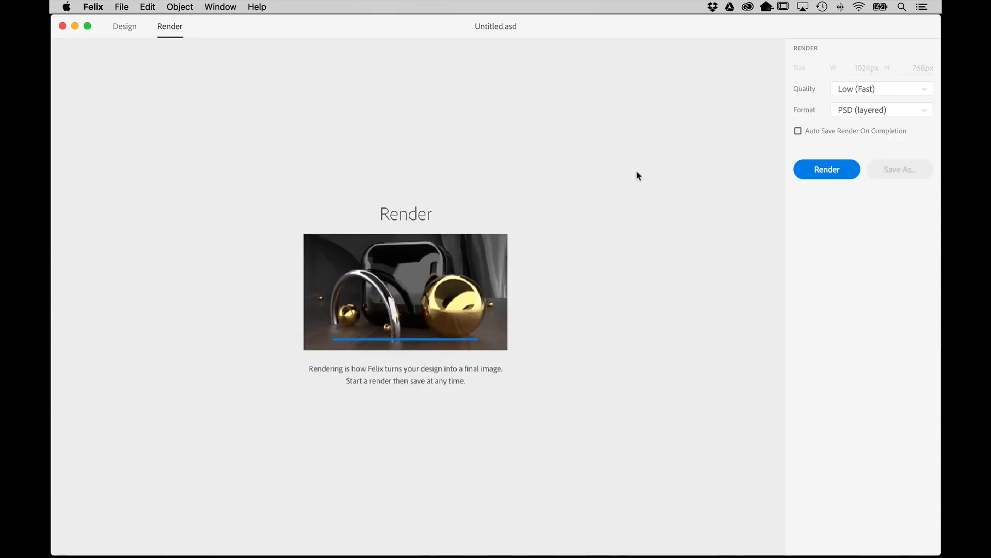
mouse_move(883, 90)
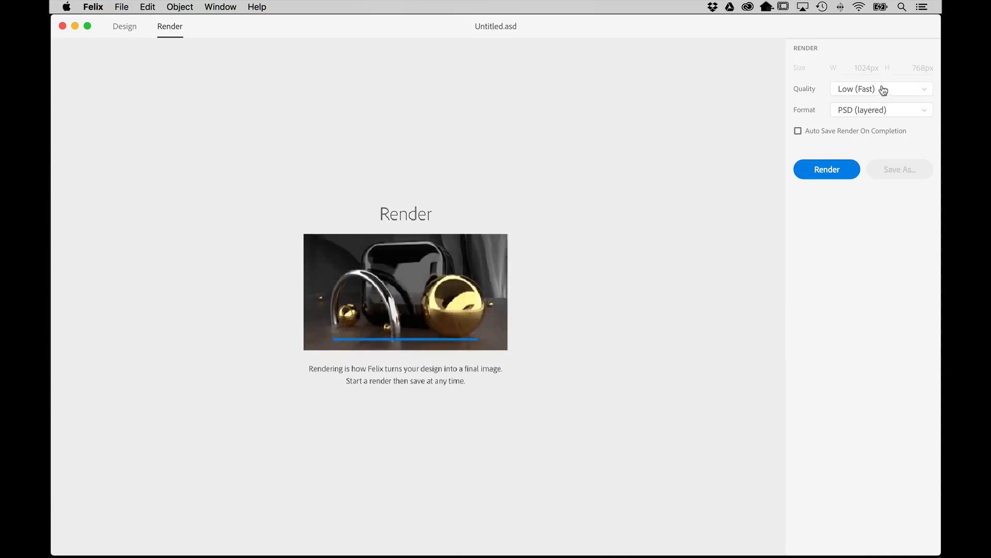
left_click(881, 89)
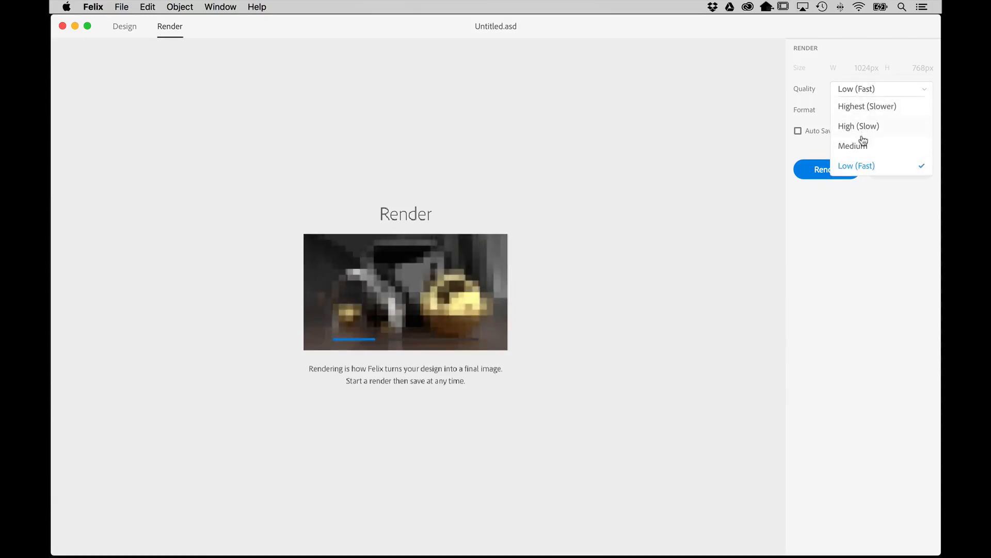
left_click(854, 146)
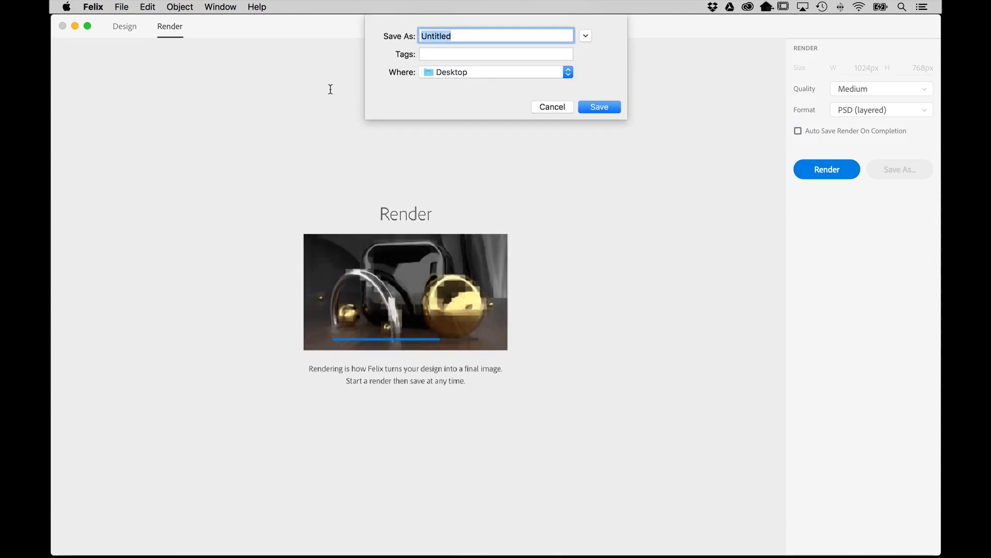
- Name the auto-saved layered PSD 'Speaker On Desk' and save it to the Desktop
type("Speaker")
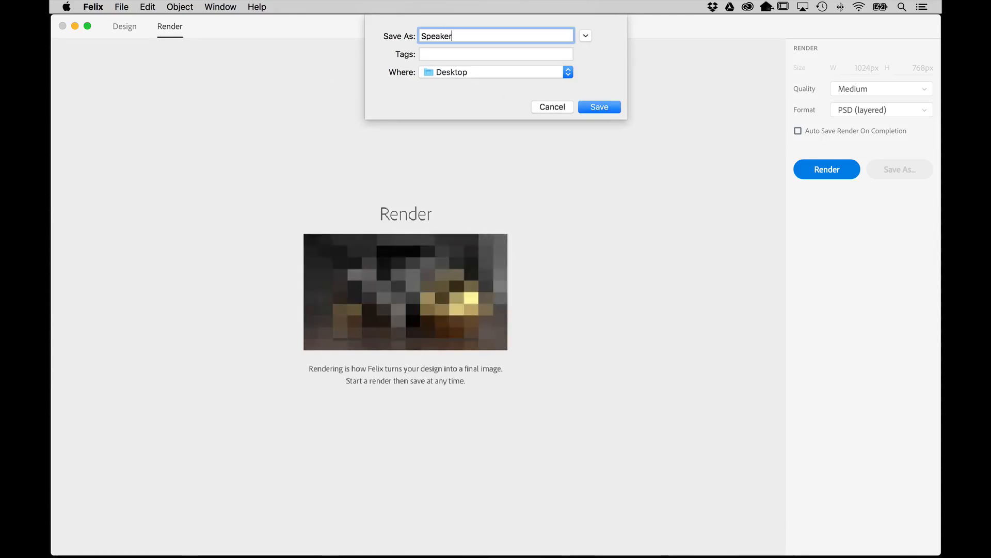
type("On Desk")
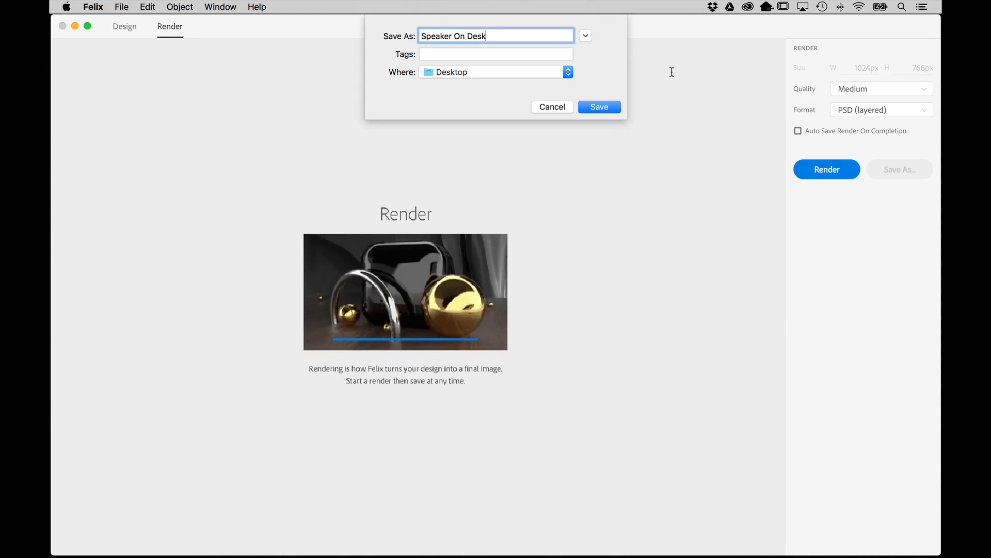
left_click(598, 106)
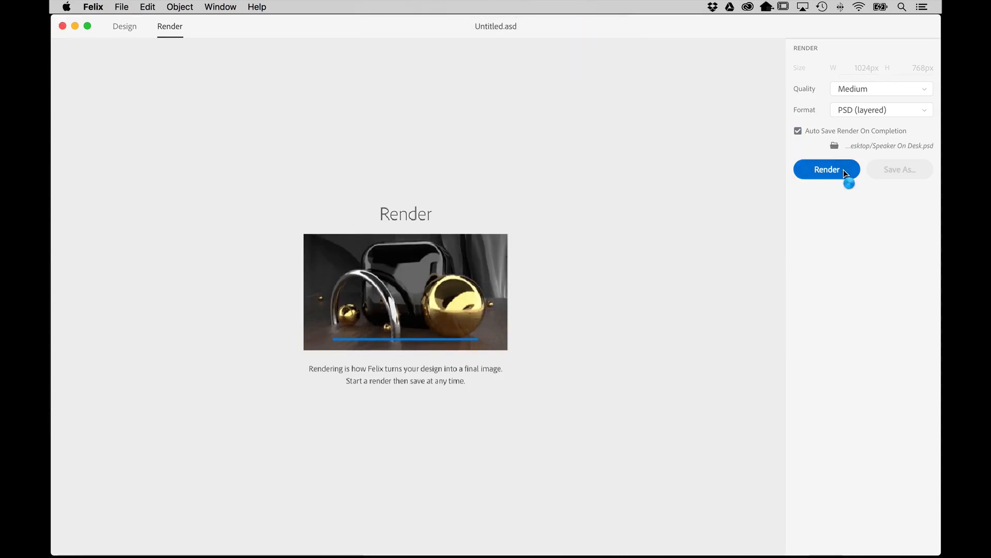
- Render the speaker-on-desk scene, then pause the render partway through
left_click(826, 170)
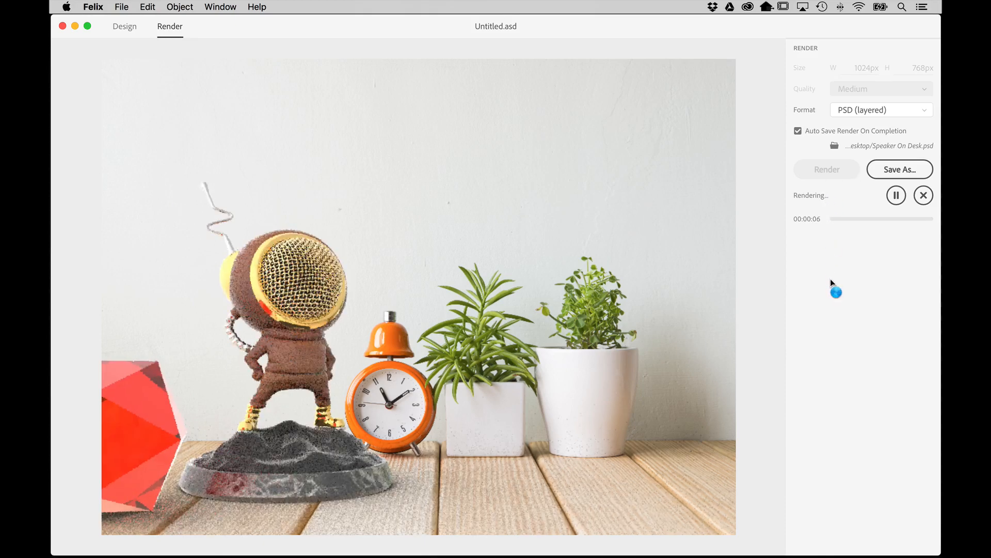
mouse_move(844, 228)
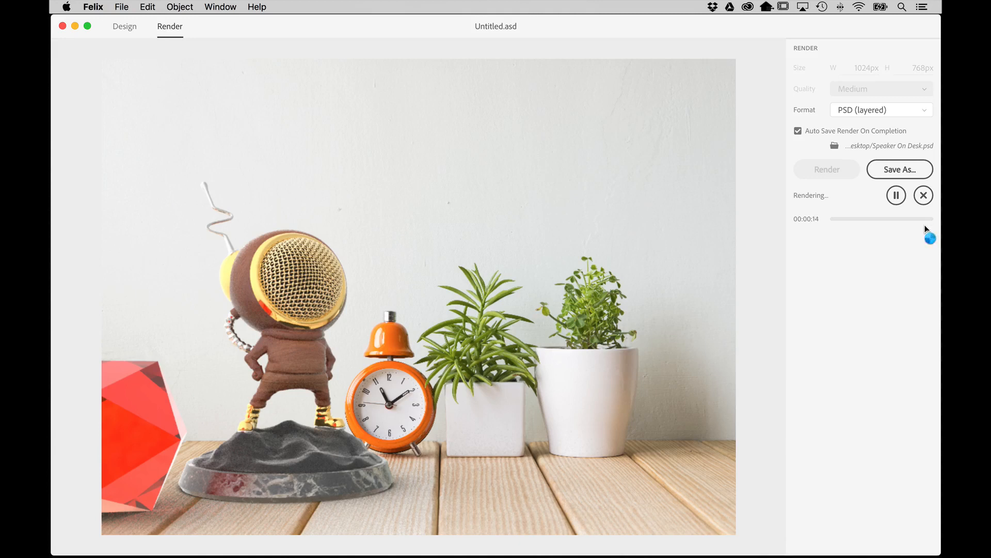
mouse_move(804, 233)
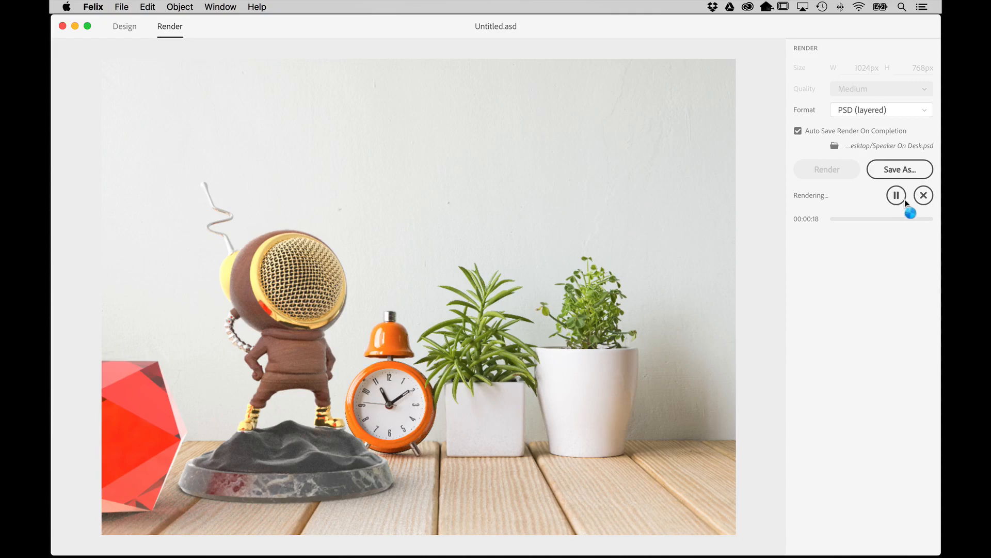
left_click(896, 195)
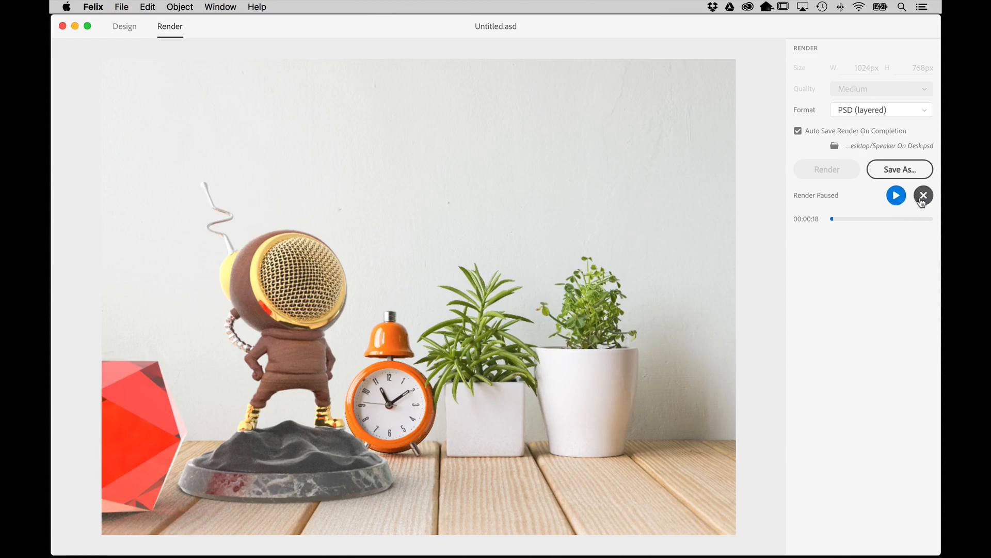
left_click(923, 195)
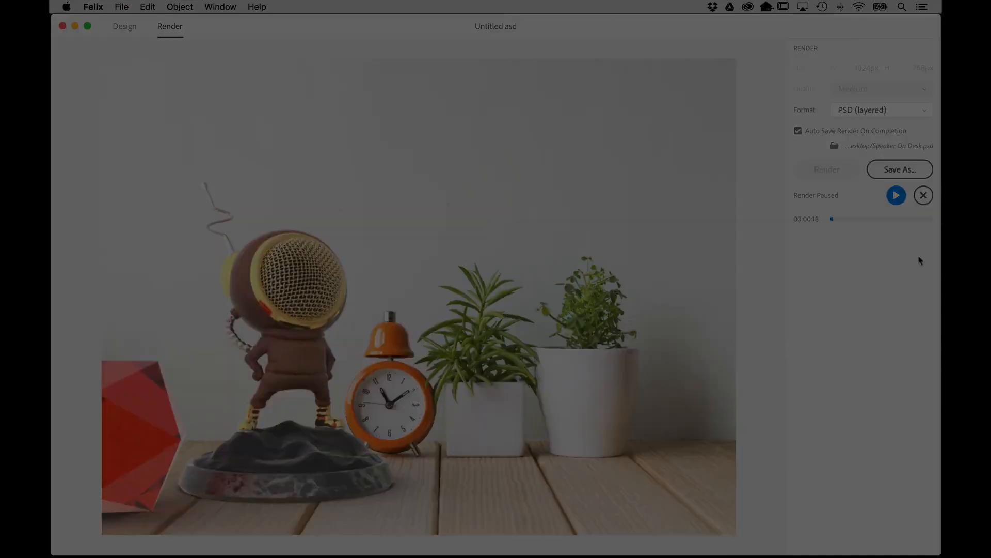